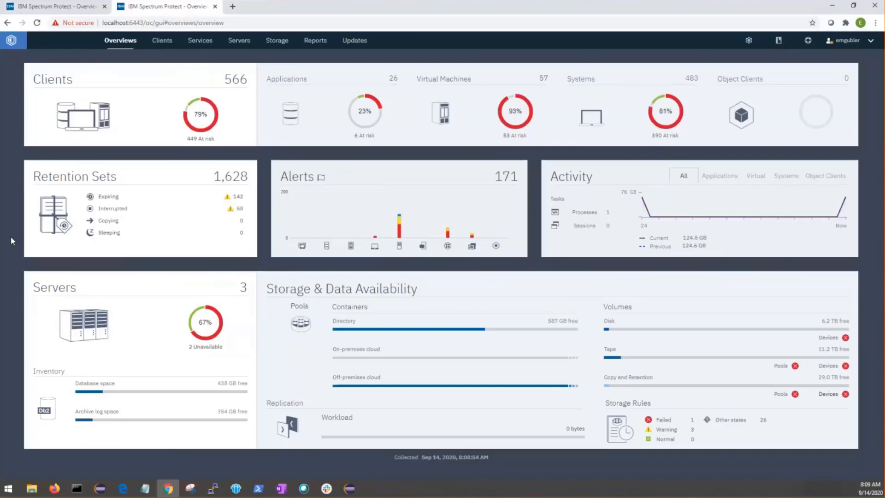
# - Navigate from the overview dashboard to the Storage Pools list (45 pools)
pyautogui.click(276, 40)
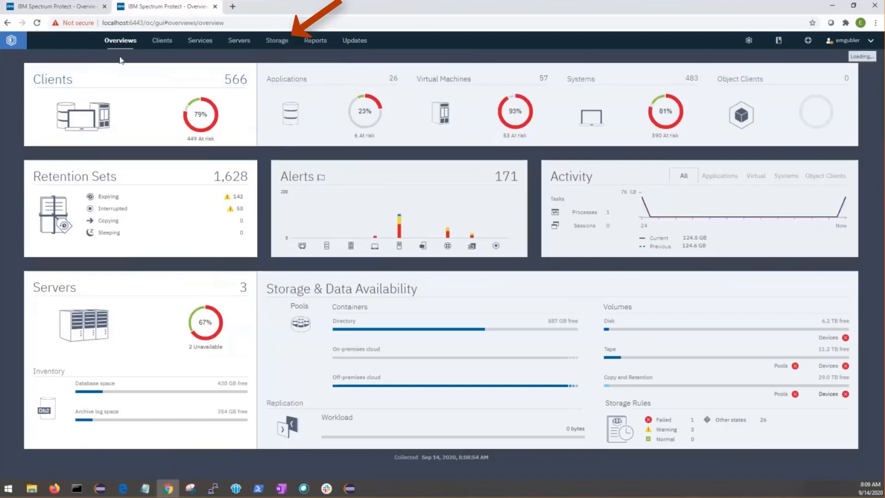
pyautogui.click(277, 39)
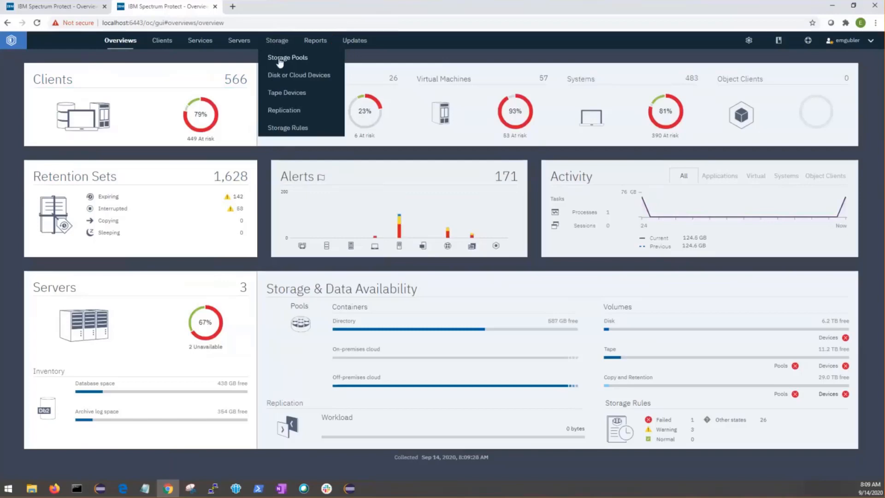
pyautogui.click(288, 57)
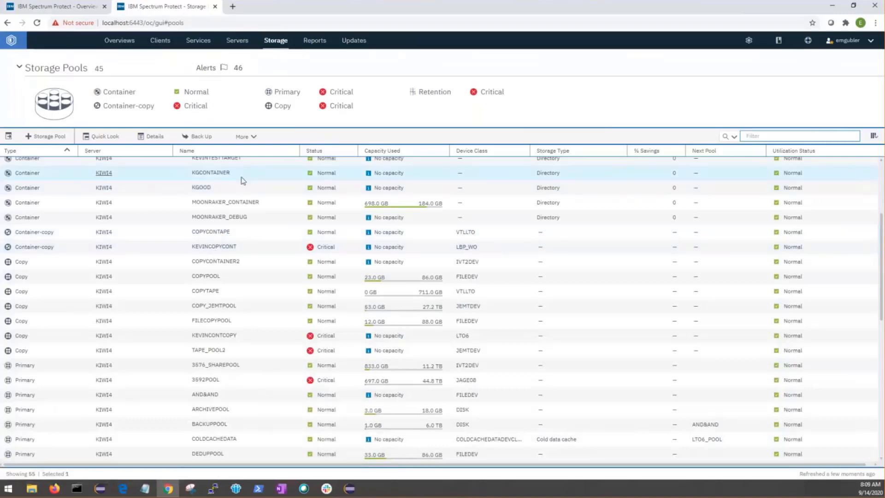
pyautogui.click(205, 275)
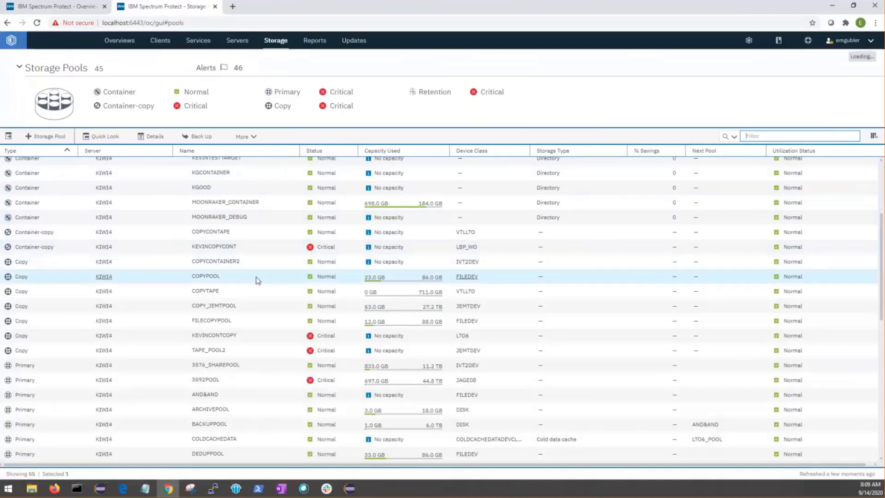
pyautogui.scroll(-3)
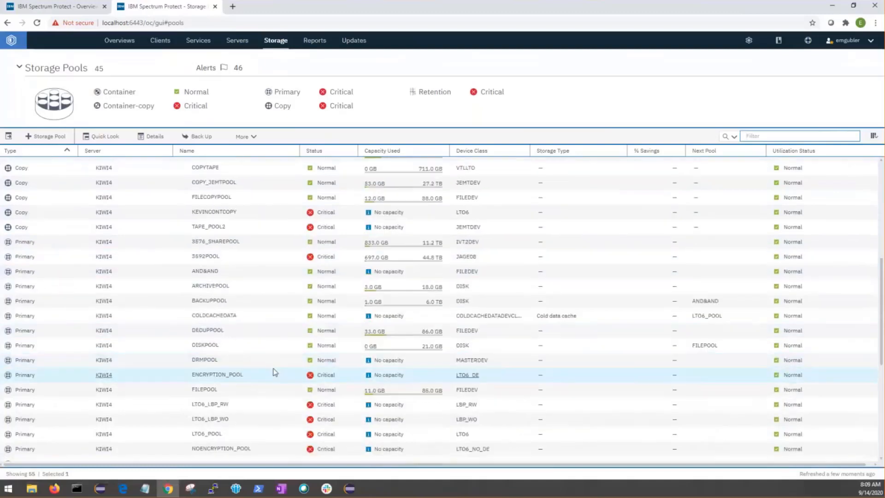
pyautogui.click(204, 359)
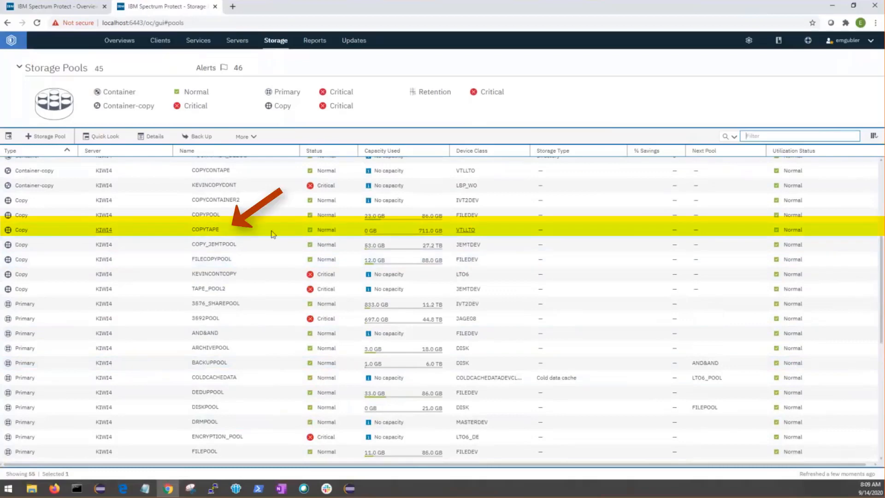
# - Show COPYTAPE's volumes and try the disabled Move Media on read-only volume PT67MBL3
pyautogui.doubleClick(204, 230)
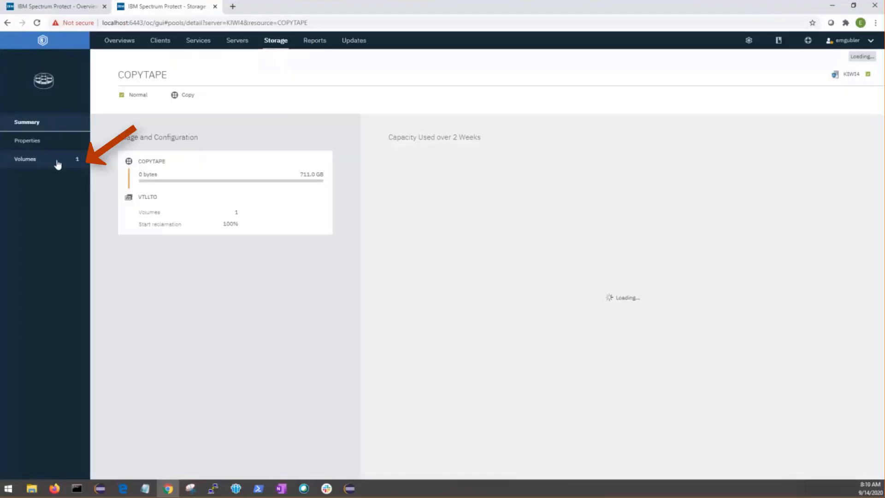
pyautogui.click(25, 158)
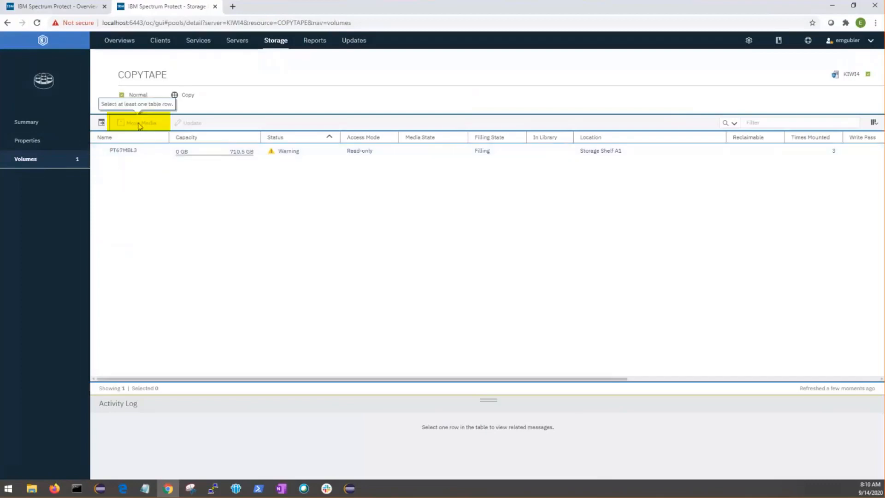
pyautogui.click(122, 150)
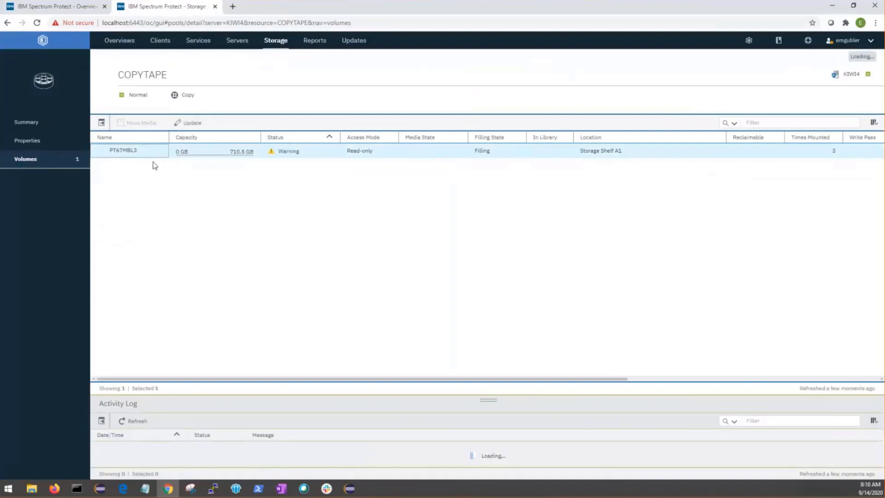
pyautogui.moveTo(140, 123)
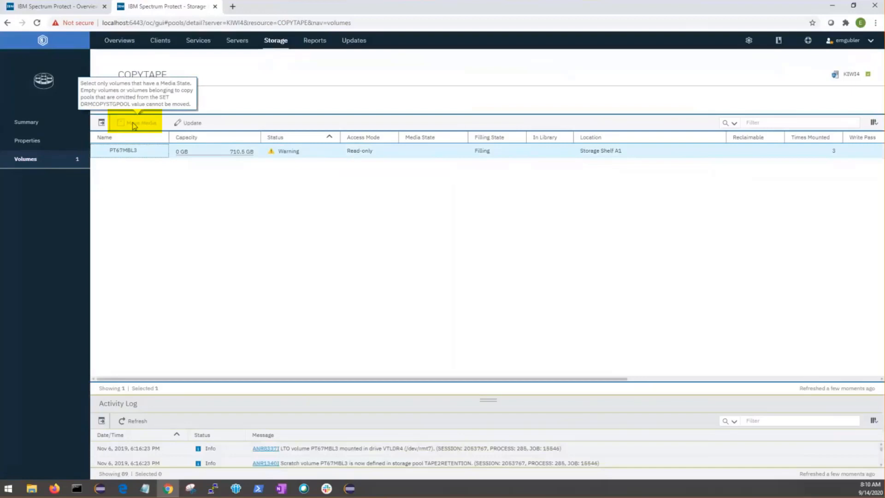
pyautogui.click(139, 123)
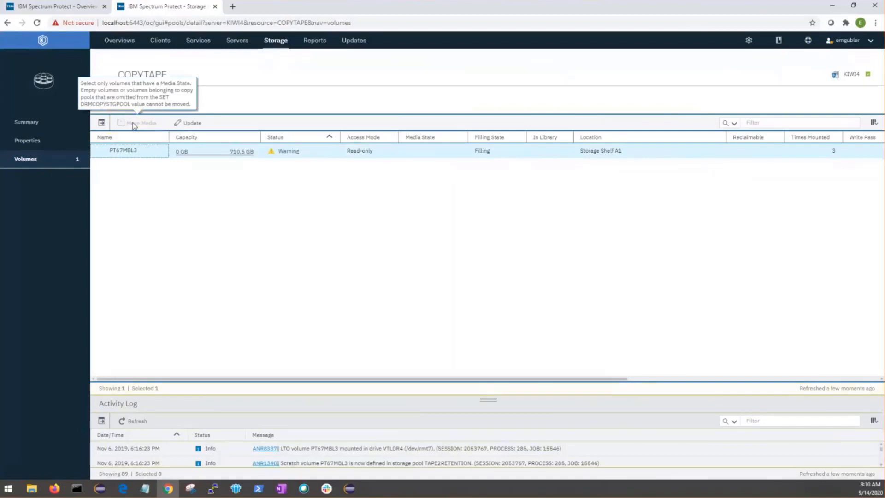
pyautogui.click(748, 39)
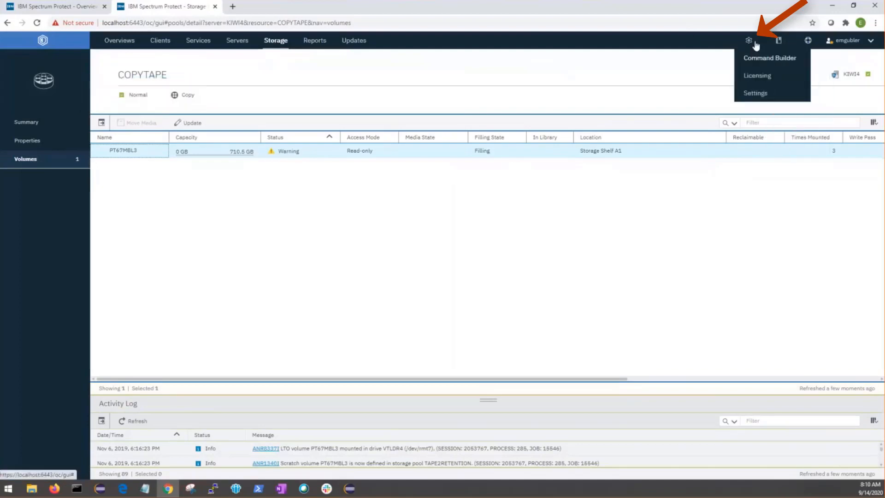
# - Run 'set drmcopystgpool COPYTAPE' in Command Builder, then start Move Media for PT67MBL3
pyautogui.click(769, 57)
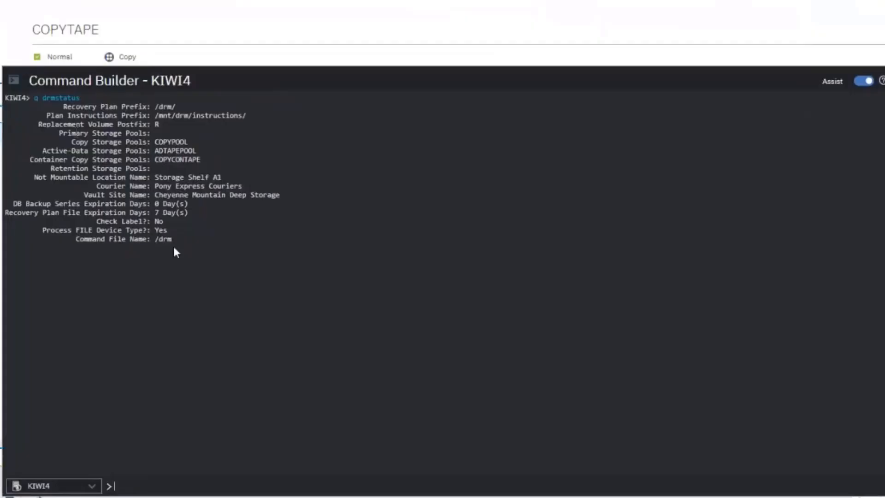
pyautogui.write('set drmc')
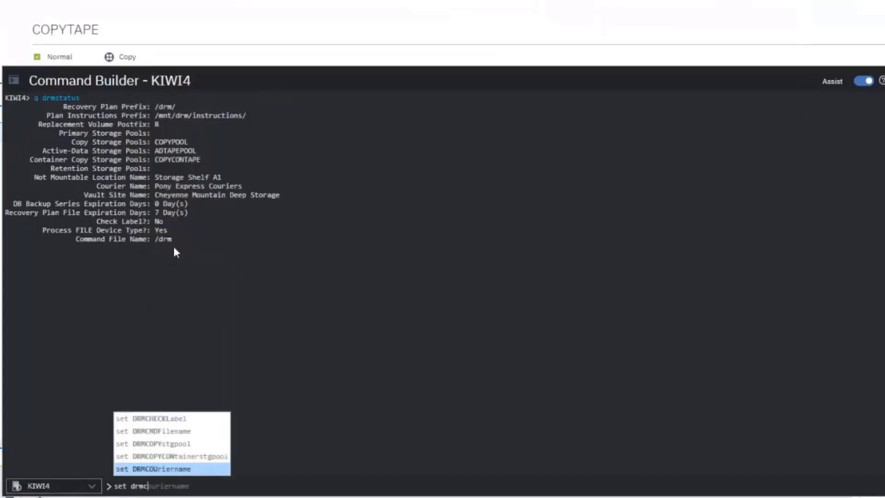
pyautogui.click(152, 443)
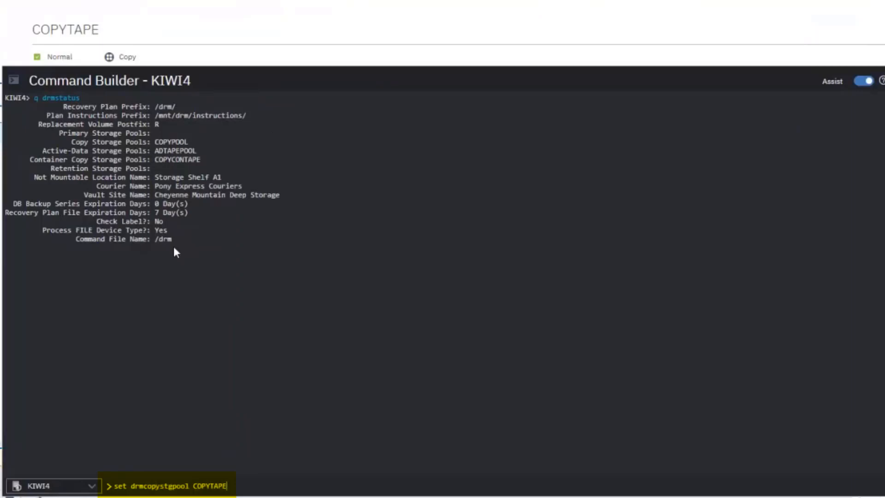
pyautogui.press('Return')
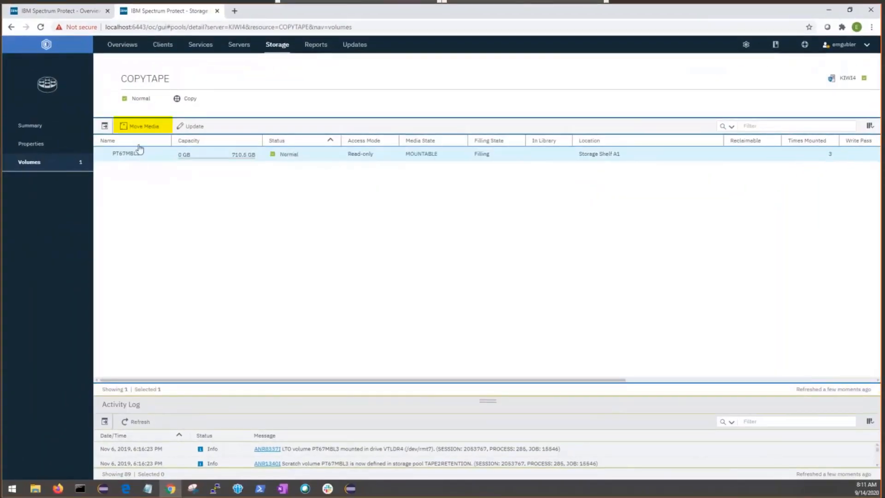
pyautogui.moveTo(144, 136)
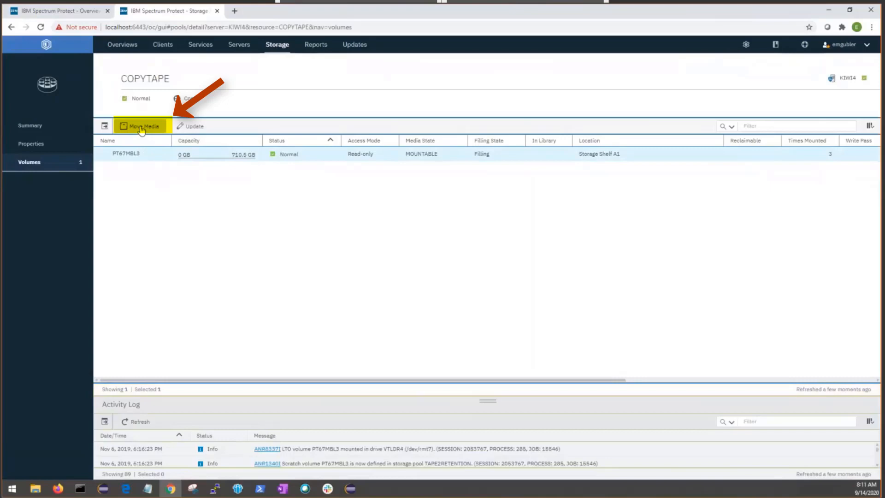
pyautogui.click(143, 126)
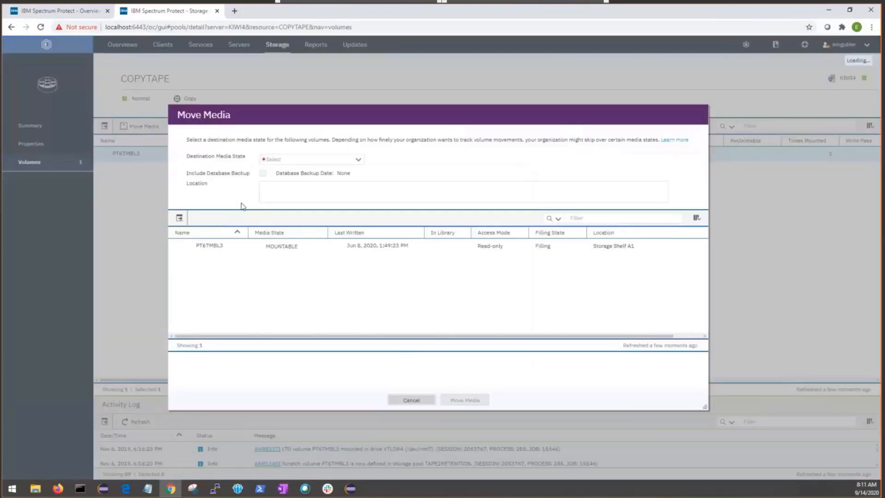
pyautogui.moveTo(237, 204)
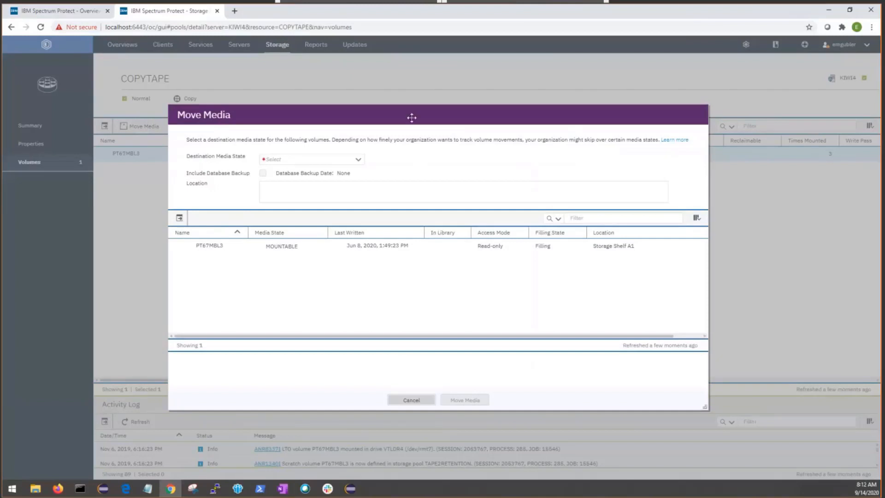
pyautogui.moveTo(370, 159)
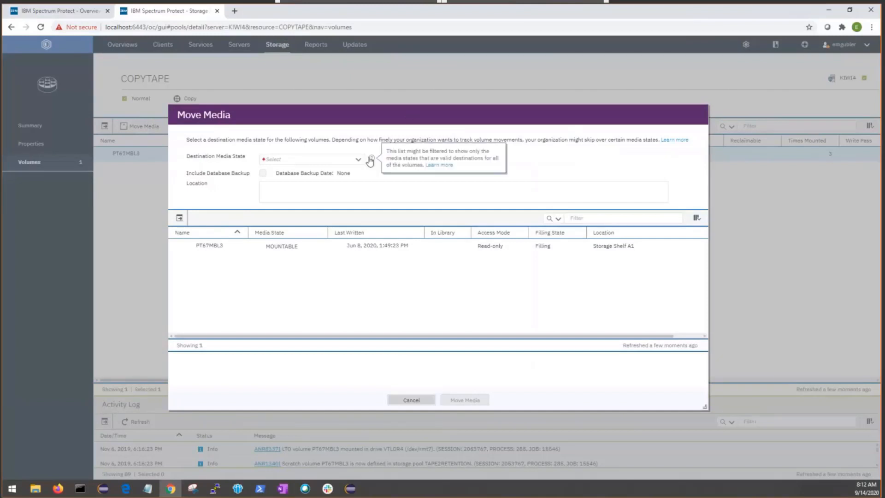
pyautogui.moveTo(239, 249)
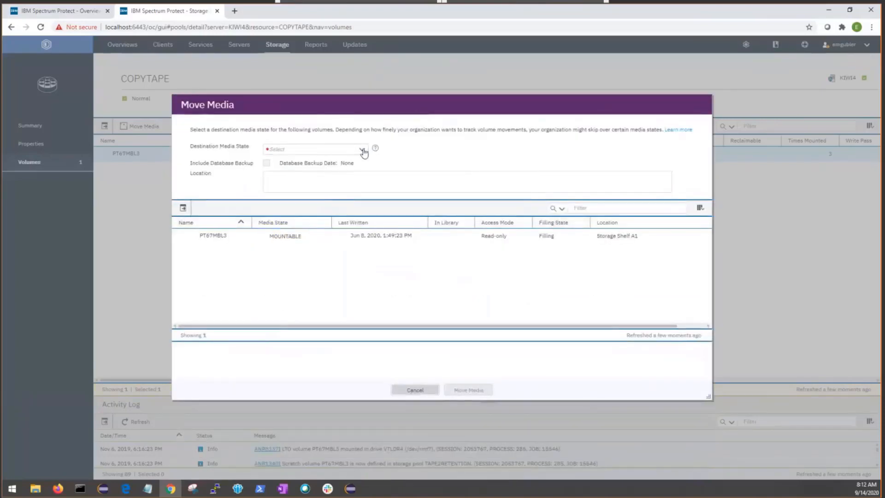
# - Show the destination media state choices: VAULT, NOTMOUNTABLE, COURIER, RESTOREONLY
pyautogui.click(362, 149)
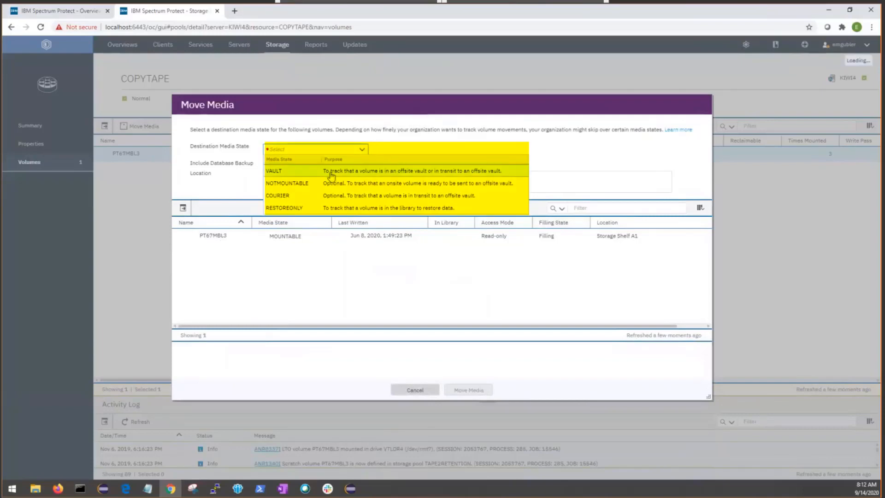
pyautogui.moveTo(309, 198)
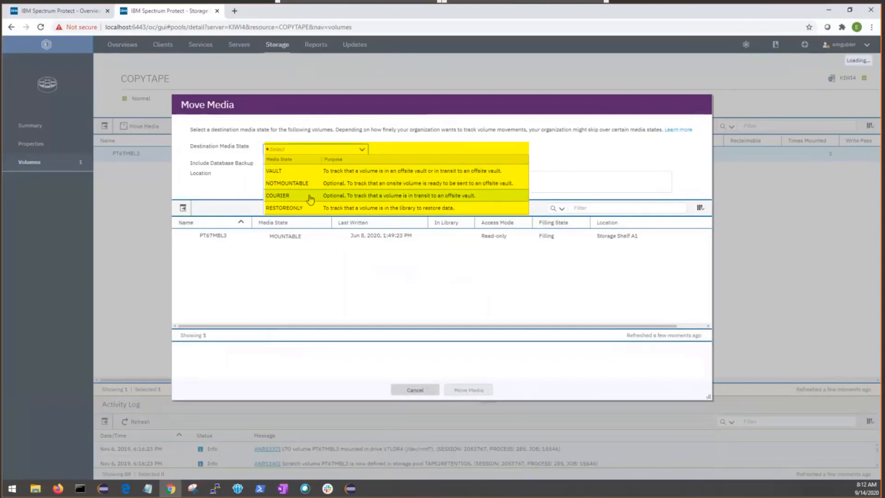
pyautogui.moveTo(316, 201)
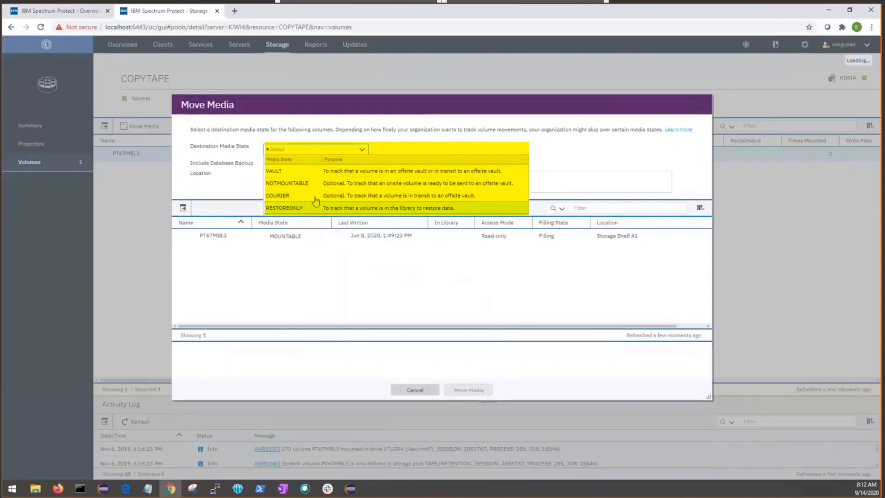
pyautogui.moveTo(429, 183)
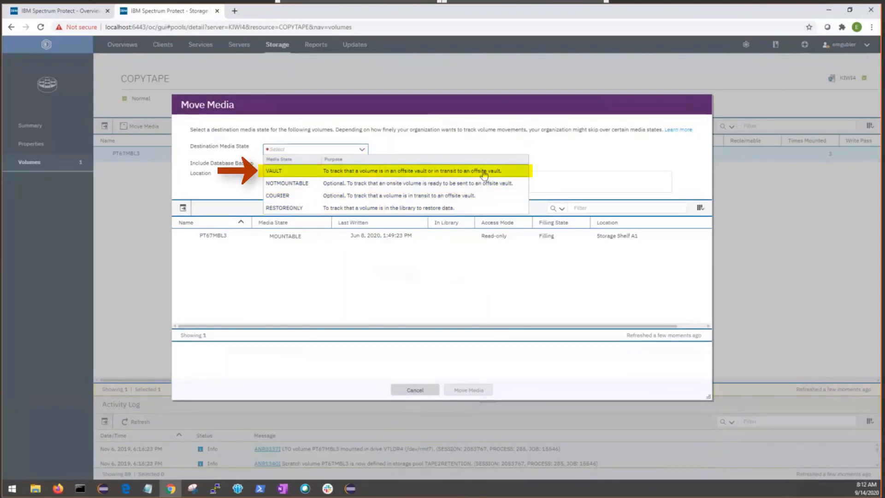
# - Choose VAULT as destination state, location Cheyenne Mountain Deep Storage, no database backup available
pyautogui.click(273, 170)
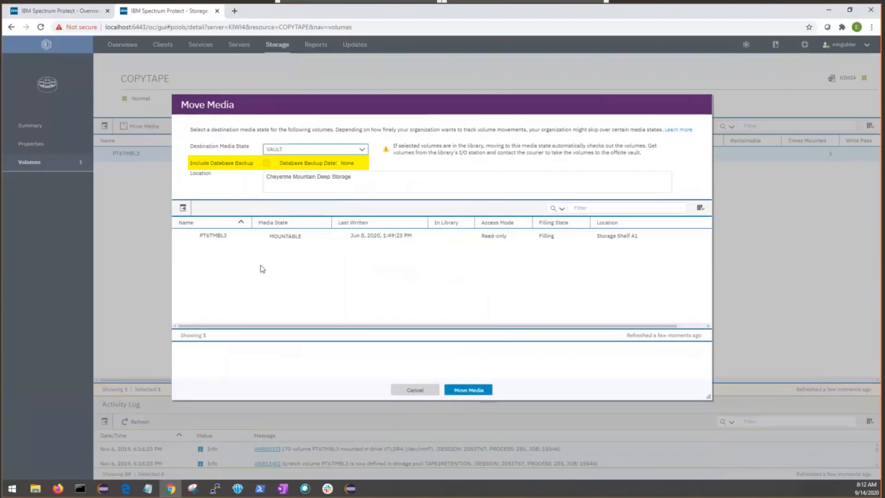
pyautogui.moveTo(230, 175)
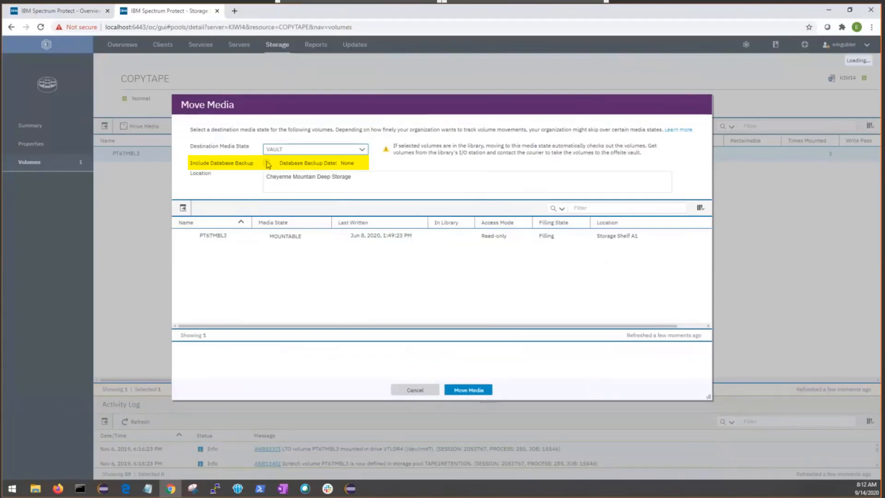
pyautogui.moveTo(267, 168)
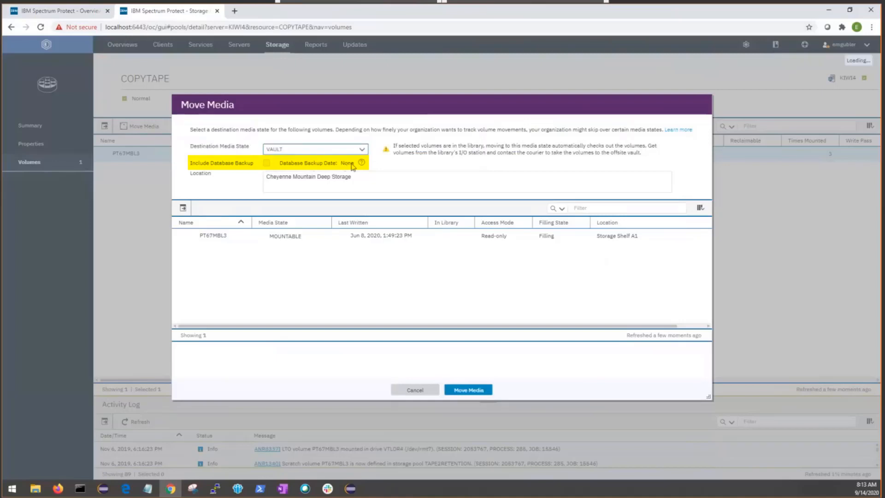
pyautogui.moveTo(267, 165)
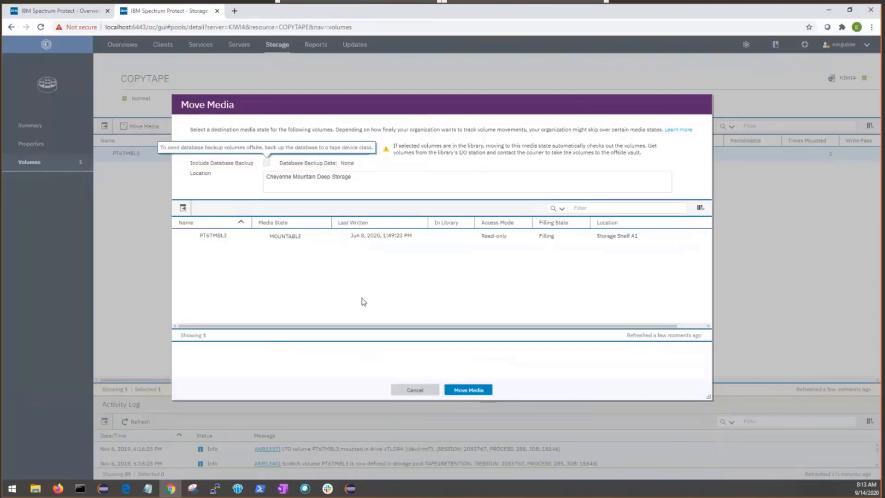
# - Move PT67MBL3 to COURIER state at Pony Express Couriers
pyautogui.click(315, 149)
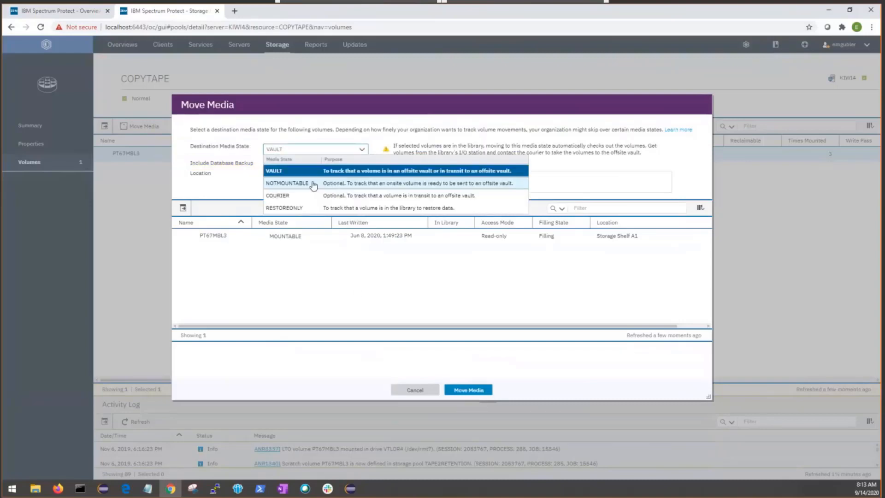
pyautogui.click(277, 195)
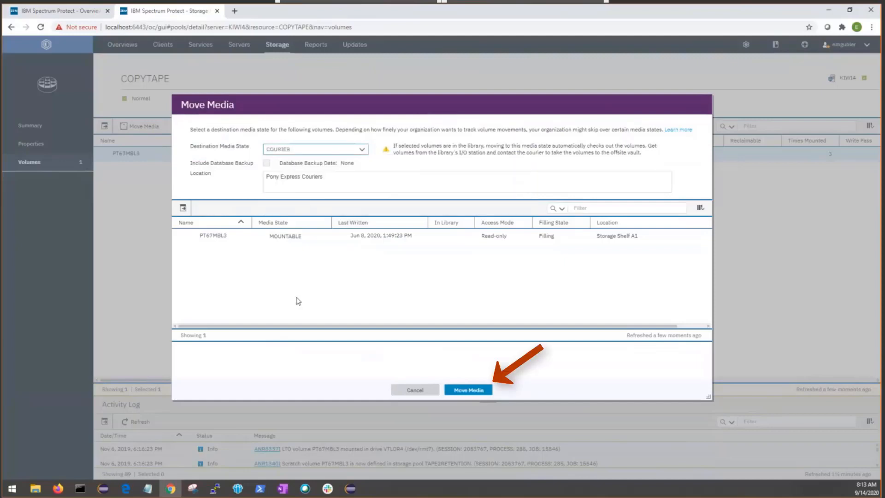
pyautogui.click(467, 388)
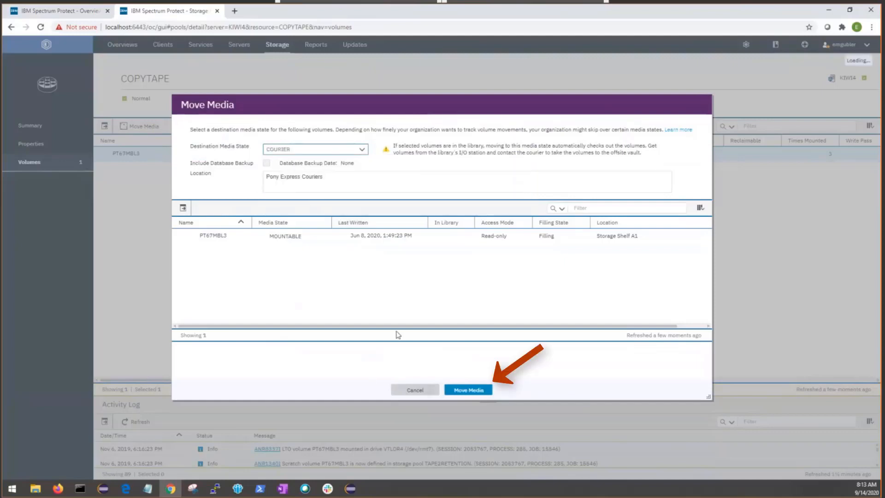
pyautogui.click(468, 389)
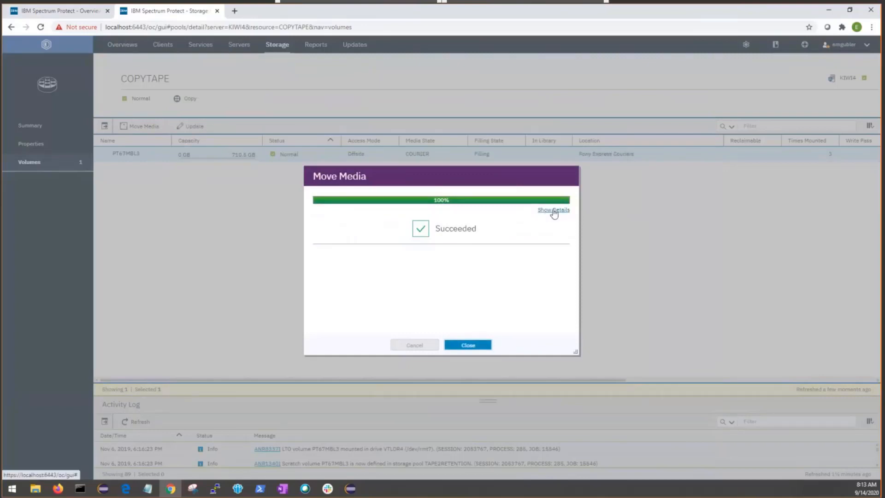
# - Review the move details and close the results, leaving PT67MBL3 as COURIER
pyautogui.click(552, 210)
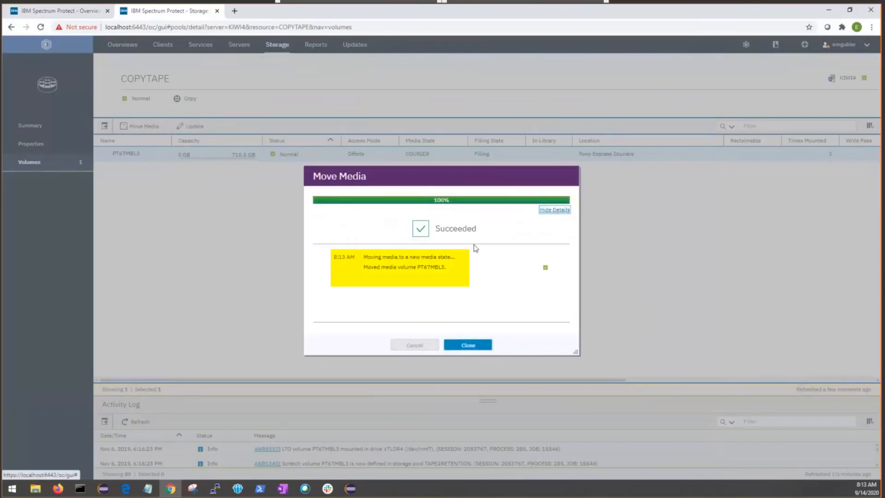
pyautogui.doubleClick(430, 267)
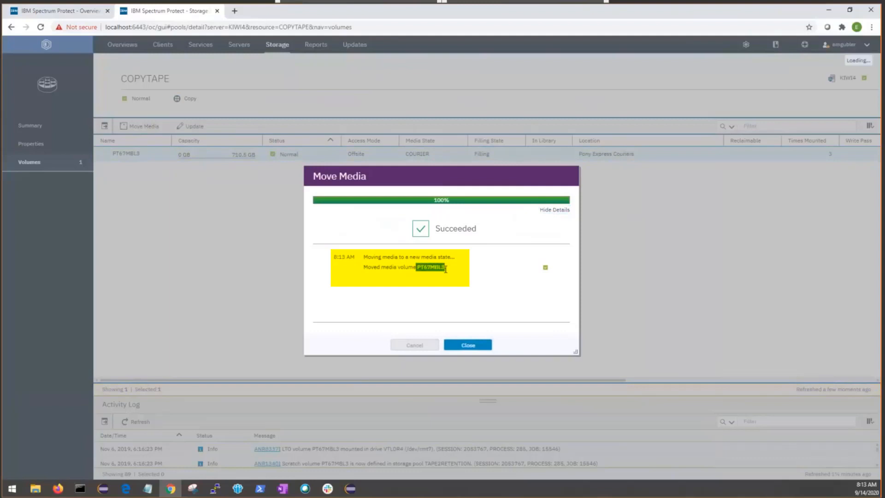
pyautogui.click(467, 344)
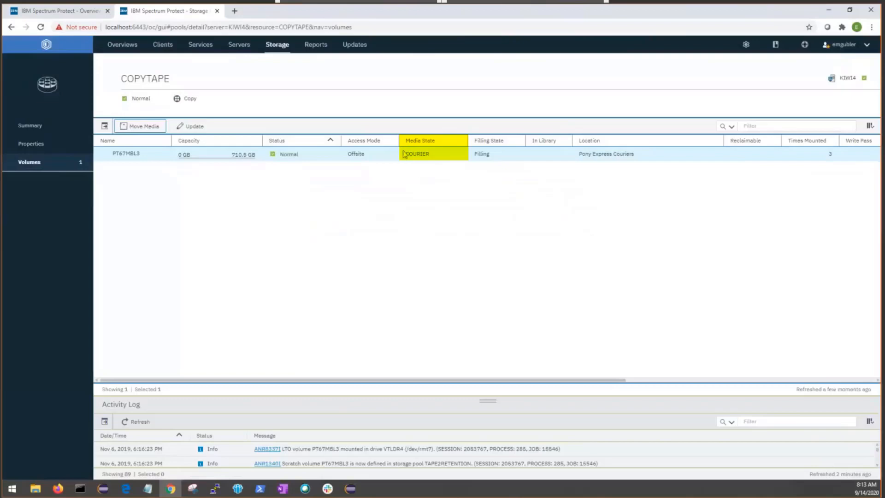
pyautogui.moveTo(142, 130)
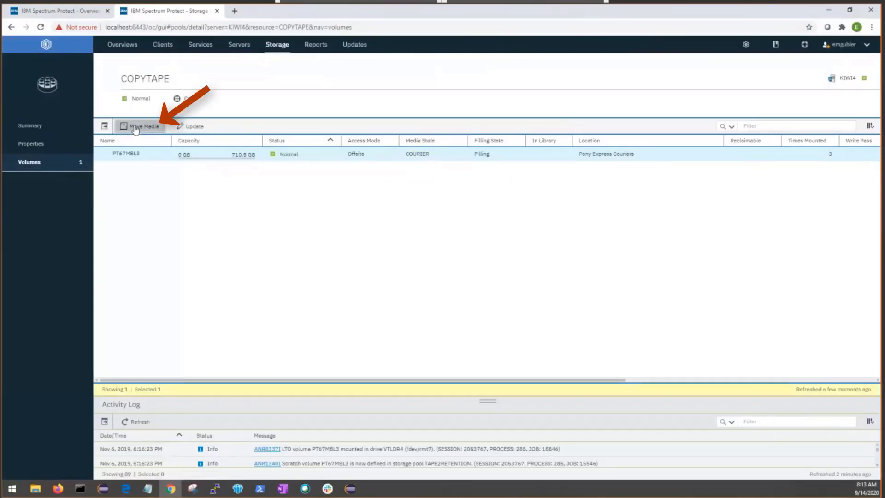
pyautogui.click(143, 126)
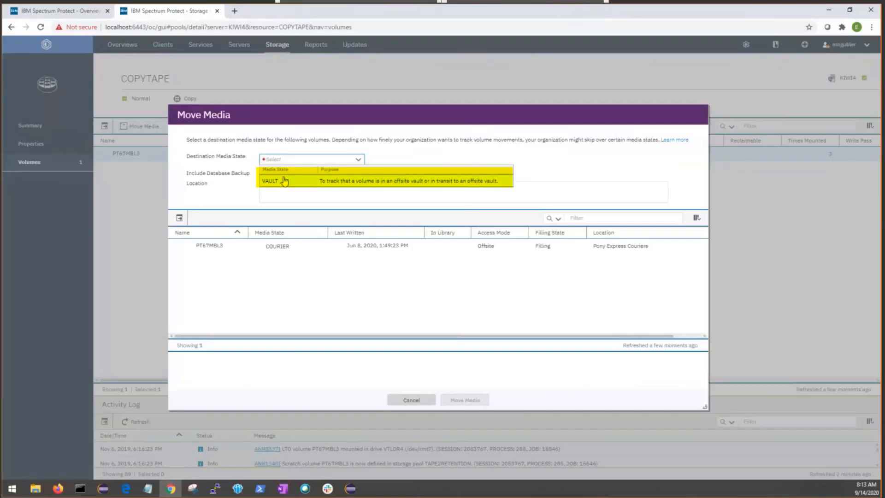
pyautogui.click(411, 399)
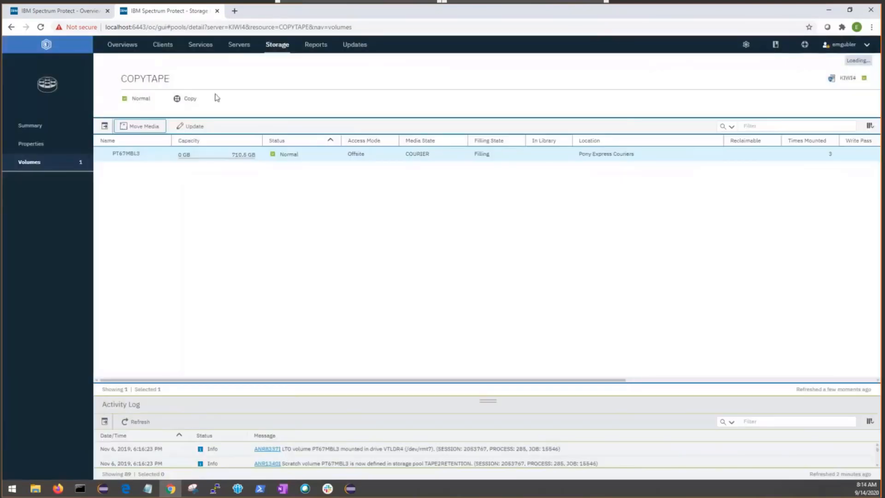
pyautogui.moveTo(218, 11)
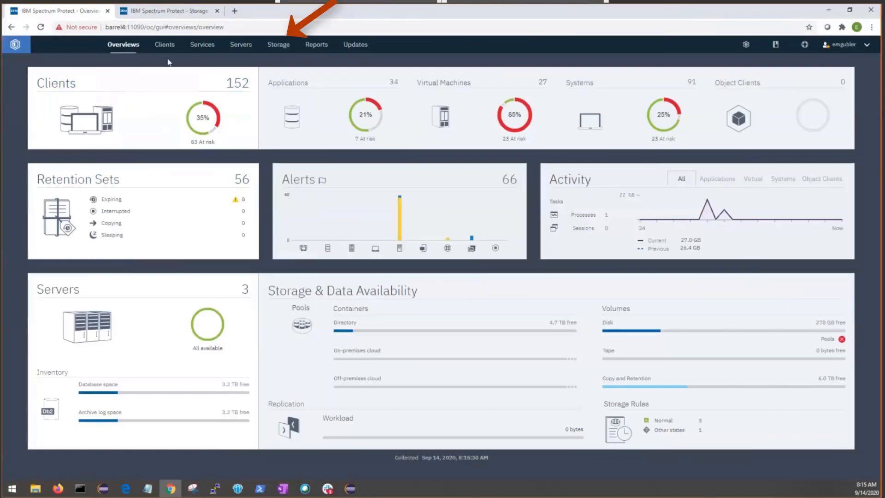
# - Show the COPYPOOL pool summary on ANISE_A4_SRV: 863 GB of 1.4 TB, 3 volumes
pyautogui.click(277, 44)
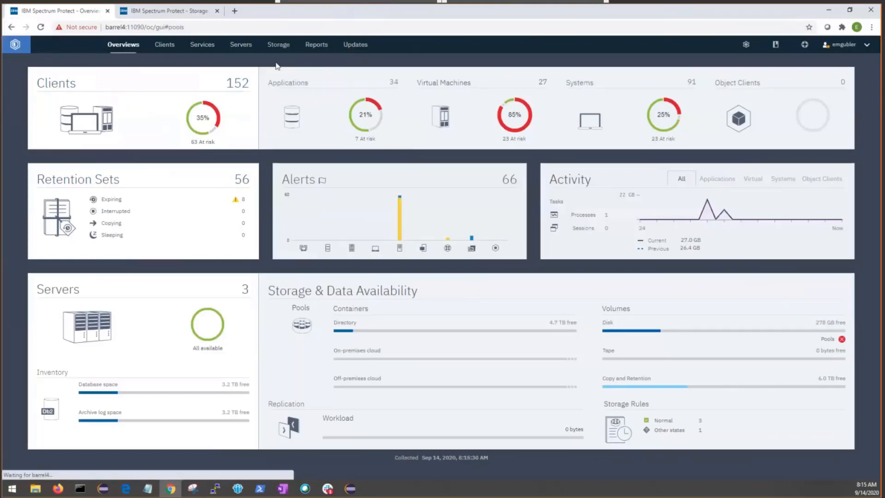
pyautogui.click(277, 45)
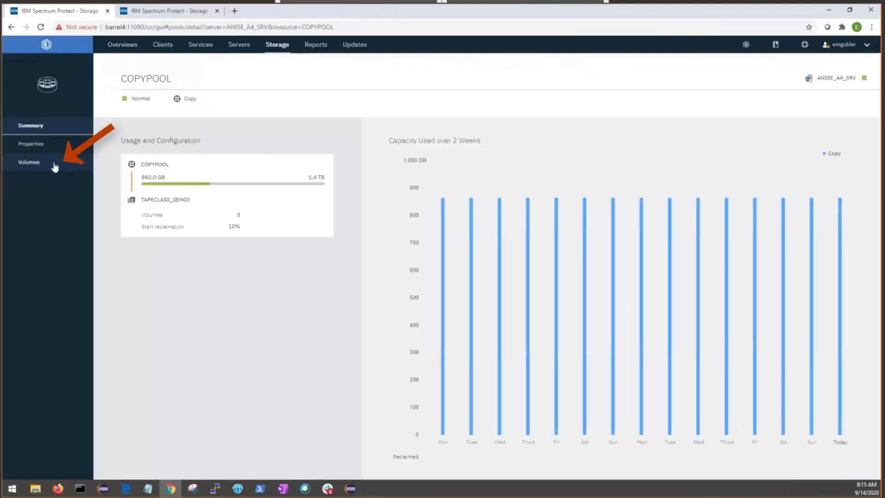
# - List COPYPOOL's three MOUNTABLE volumes and select JDT051L3 and KP0319L3 for moving
pyautogui.click(29, 162)
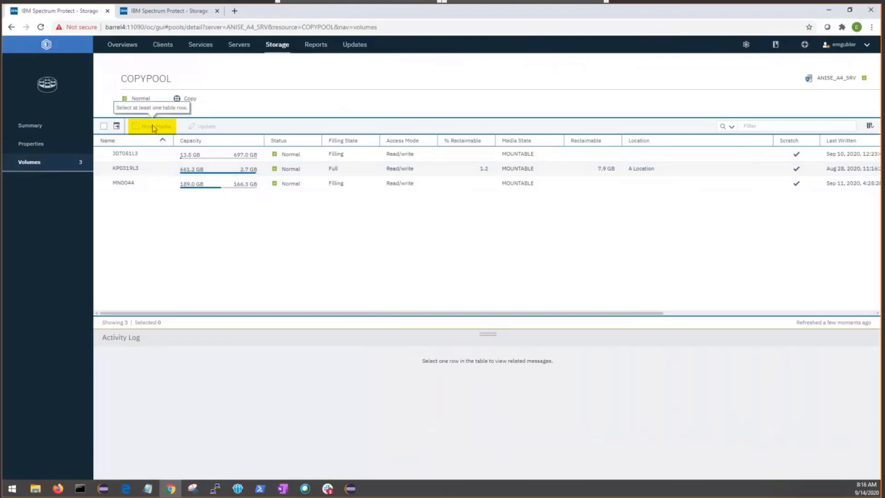
pyautogui.click(125, 153)
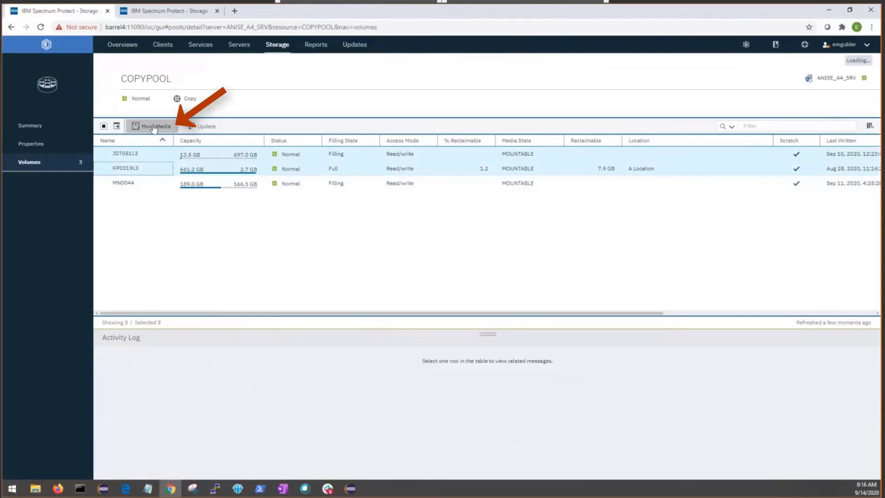
# - Start Move Media for both volumes with database backup (Sep 13, 2020) included, adding KP0420L3
pyautogui.click(154, 126)
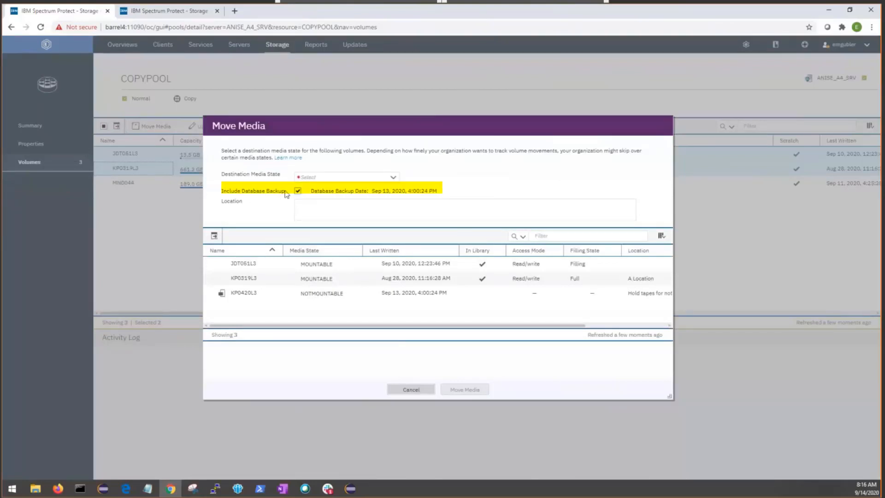
pyautogui.click(243, 293)
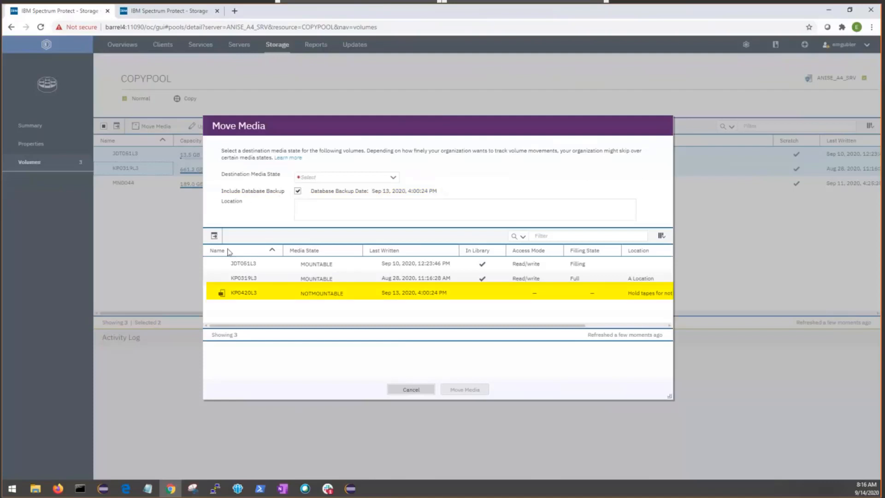
pyautogui.moveTo(233, 283)
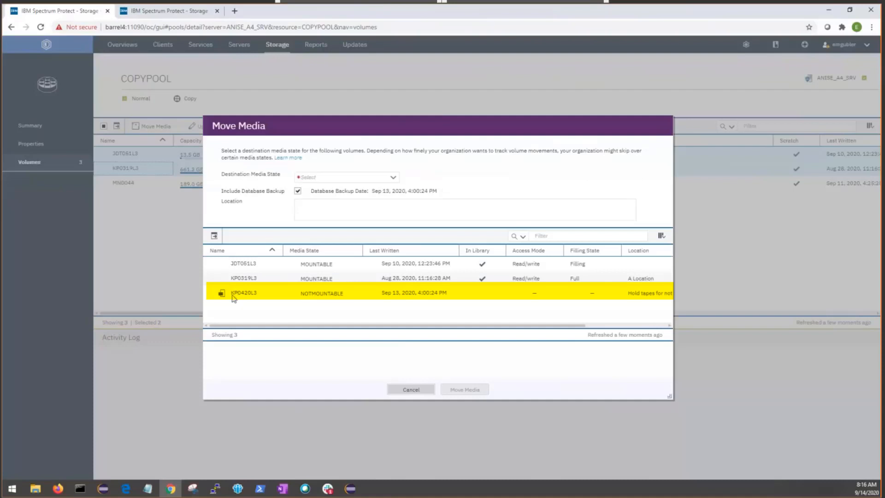
pyautogui.moveTo(222, 293)
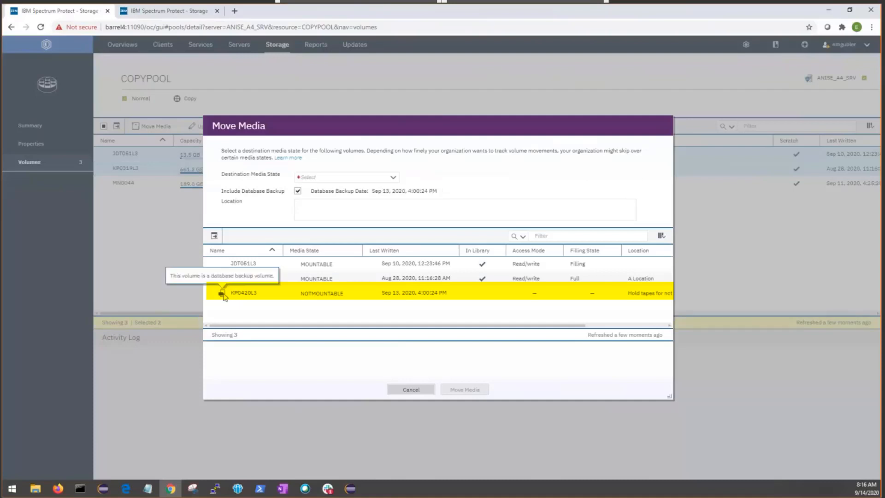
pyautogui.click(243, 293)
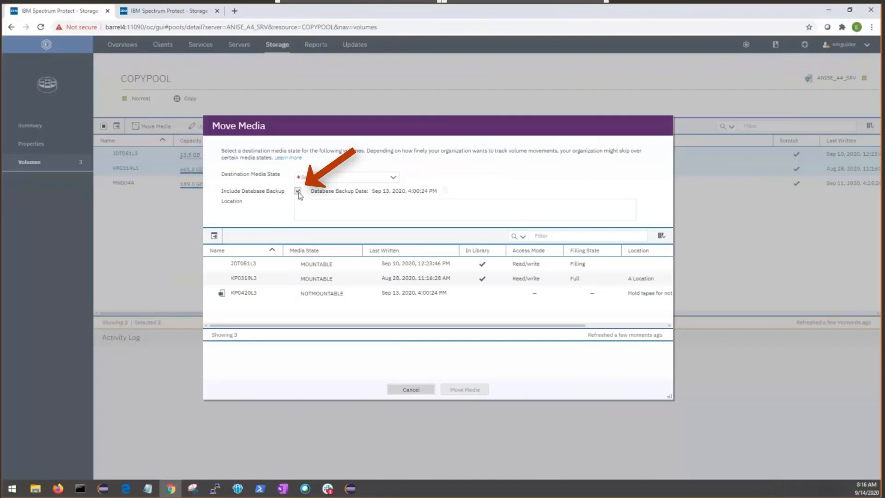
pyautogui.click(299, 192)
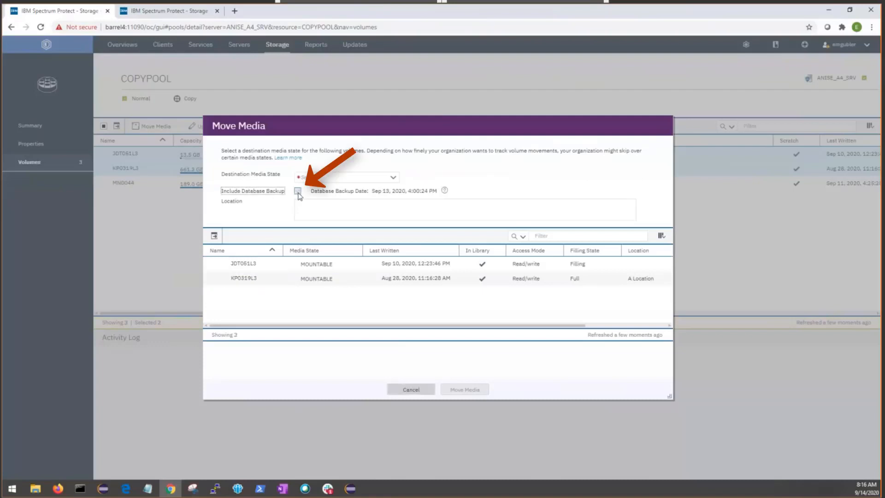
pyautogui.click(298, 191)
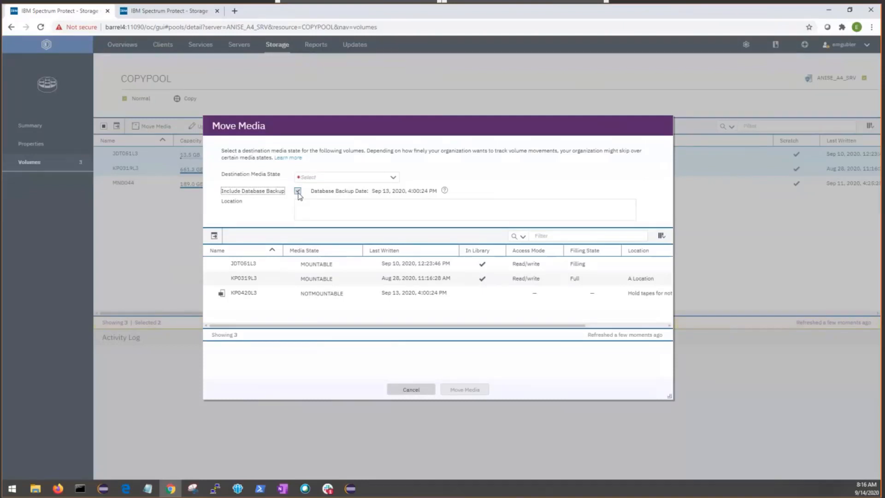
pyautogui.doubleClick(402, 191)
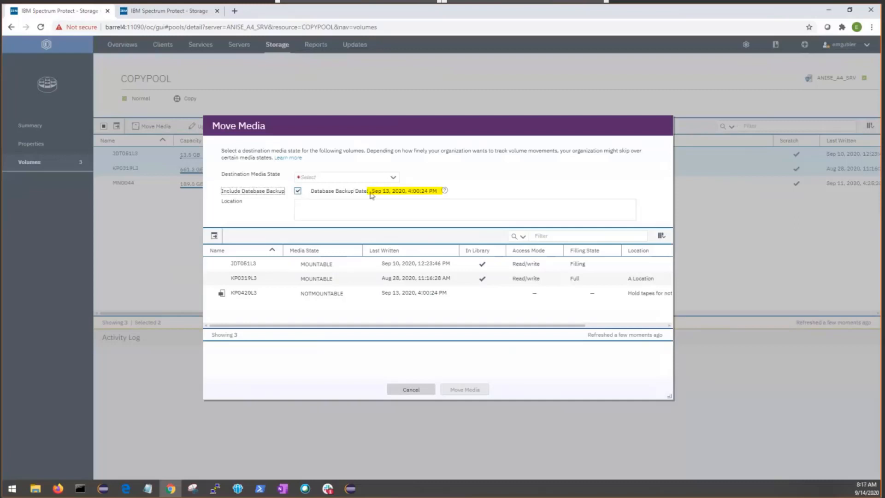
pyautogui.moveTo(390, 191)
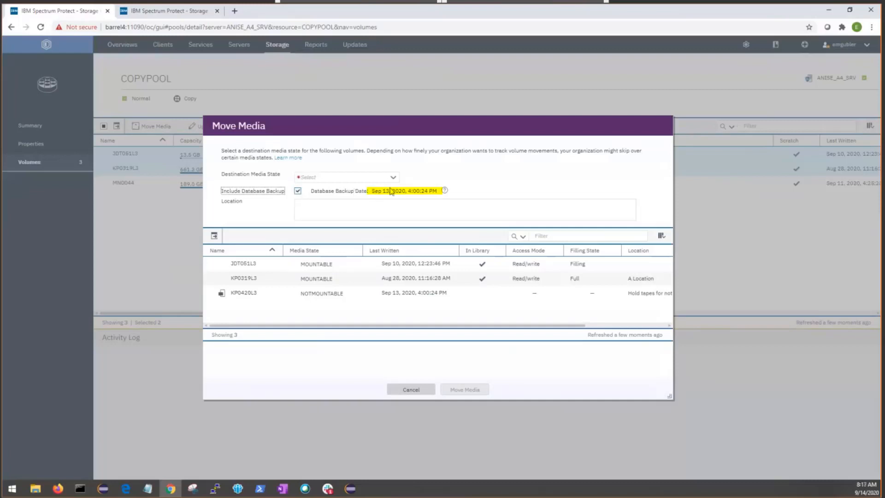
pyautogui.moveTo(444, 190)
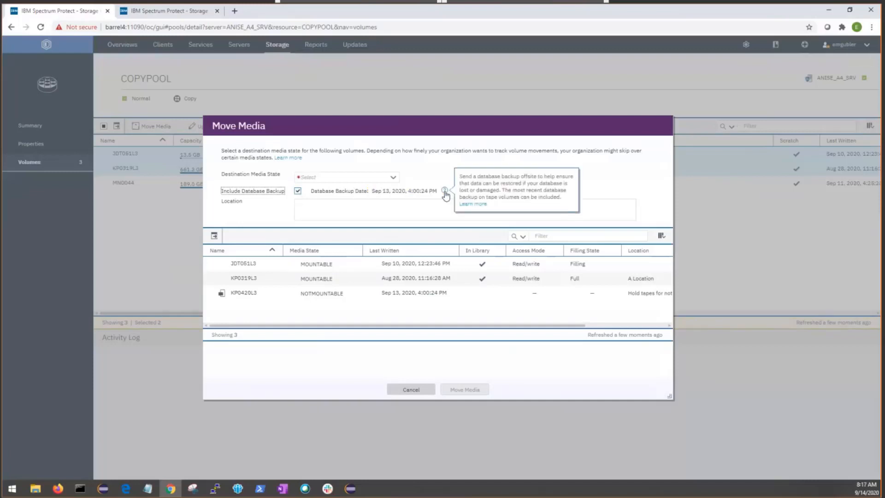
pyautogui.click(471, 203)
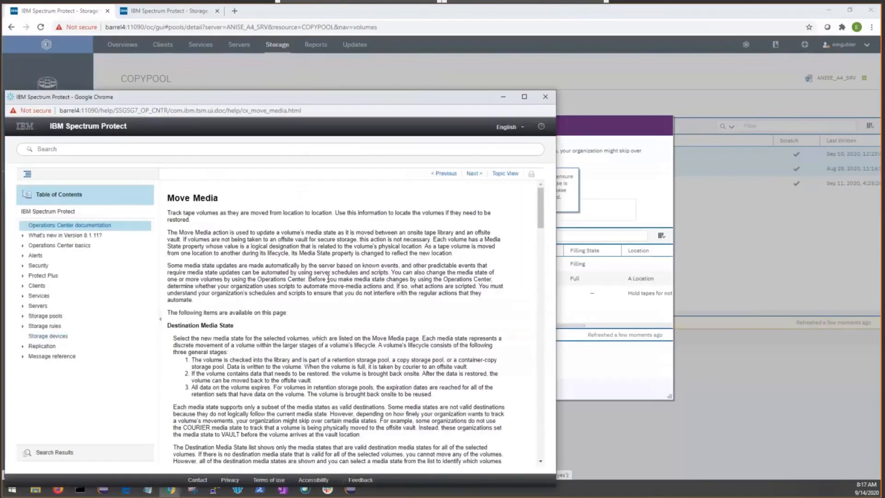
pyautogui.scroll(-3)
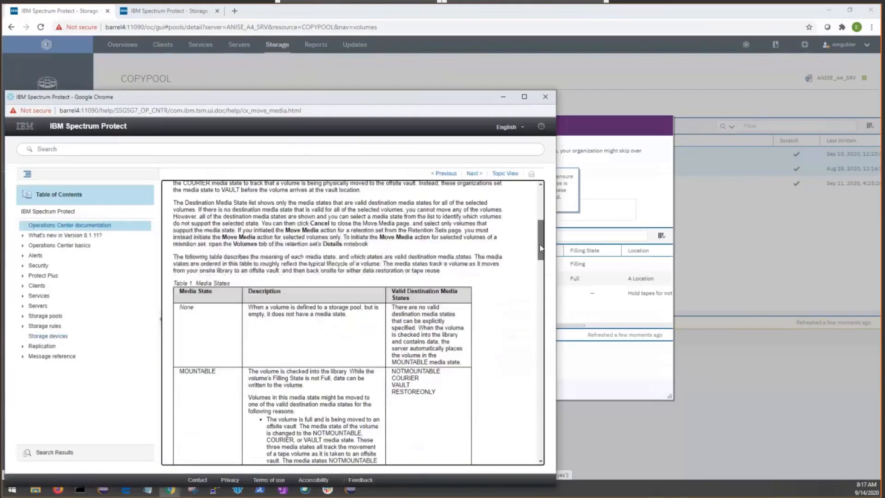
pyautogui.scroll(-3)
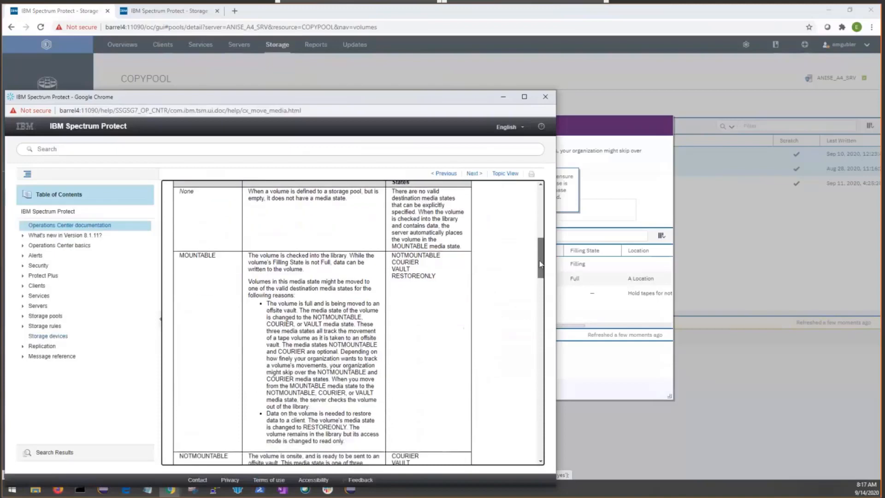
pyautogui.scroll(3)
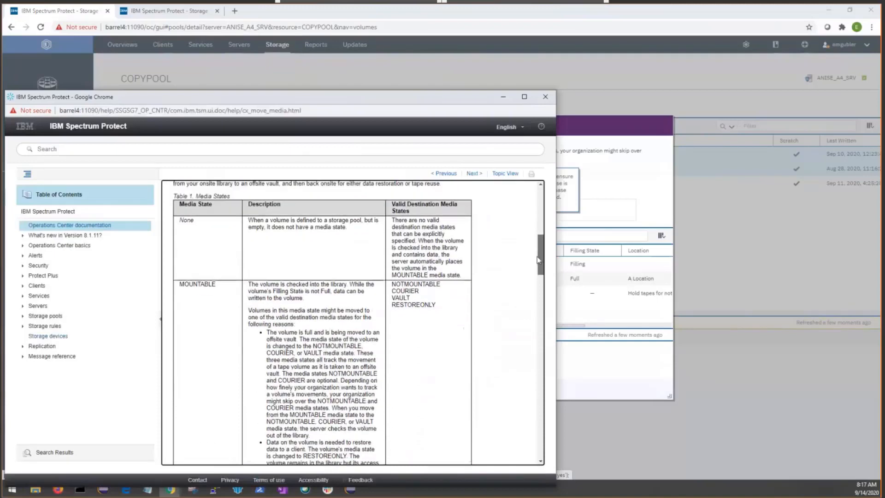
pyautogui.scroll(-3)
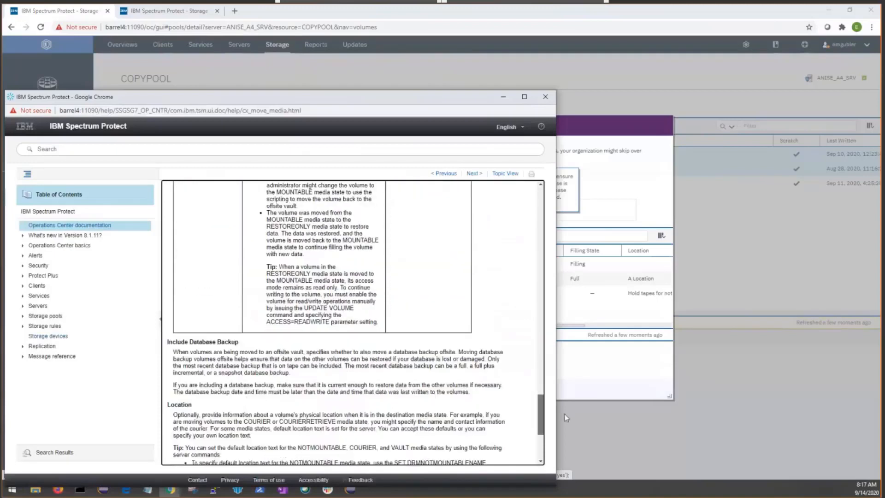
pyautogui.scroll(-3)
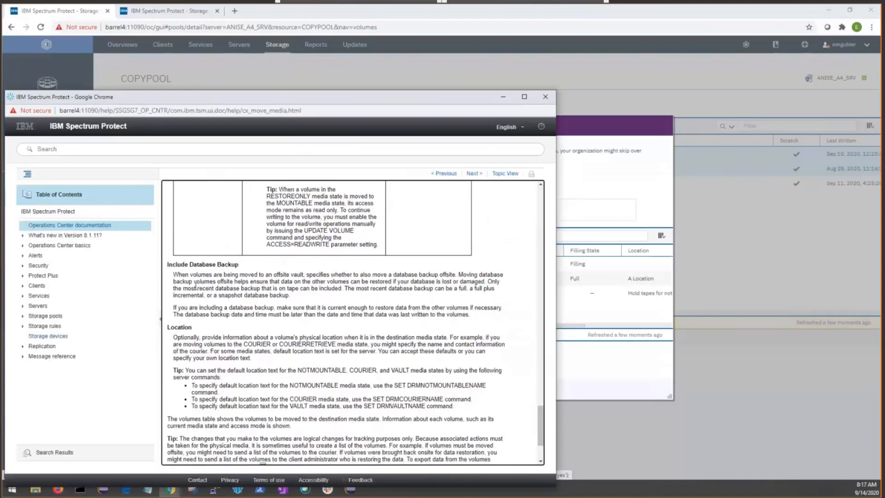
pyautogui.moveTo(393, 196)
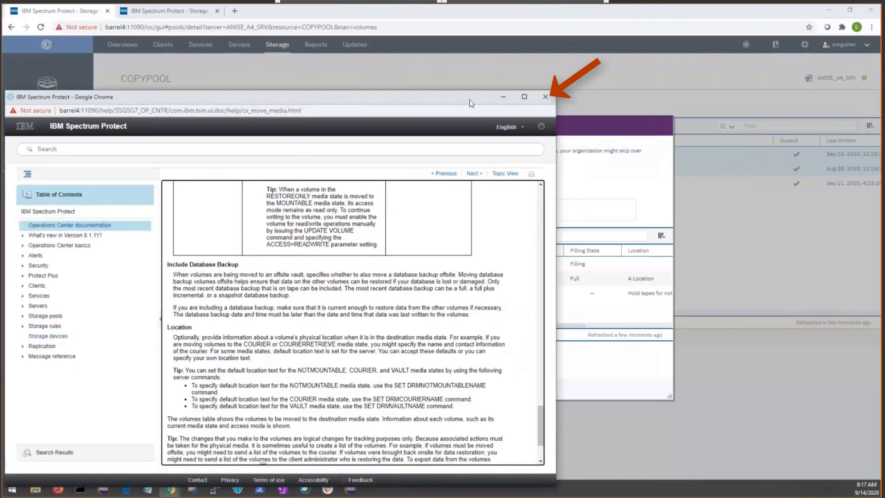
# - Close the help page and list the Destination Media State choices in the Move Media form
pyautogui.click(543, 97)
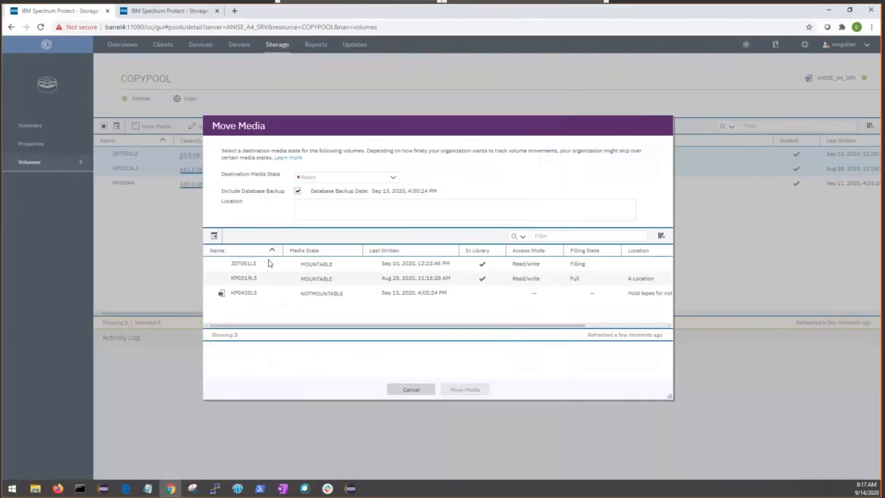
pyautogui.click(243, 292)
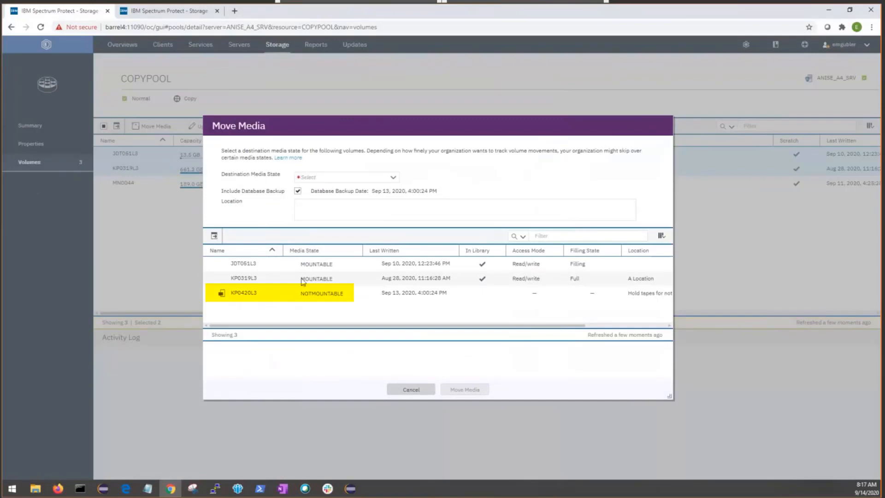
pyautogui.click(243, 264)
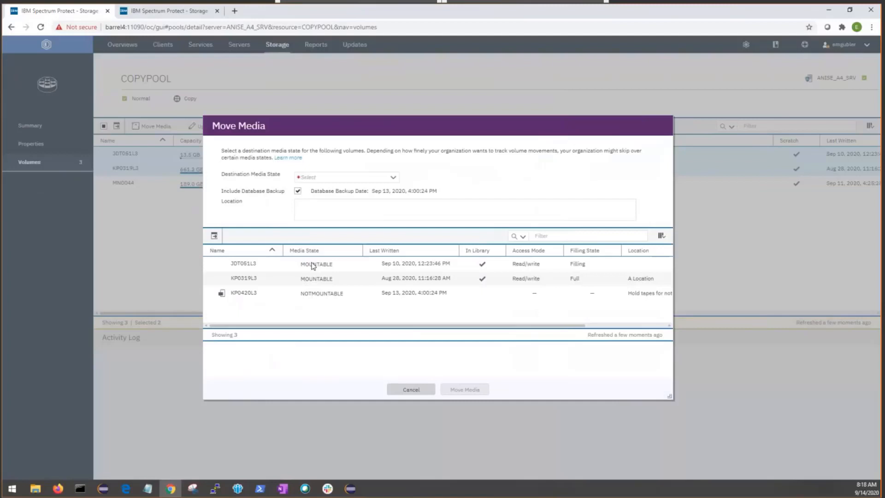
pyautogui.moveTo(428, 186)
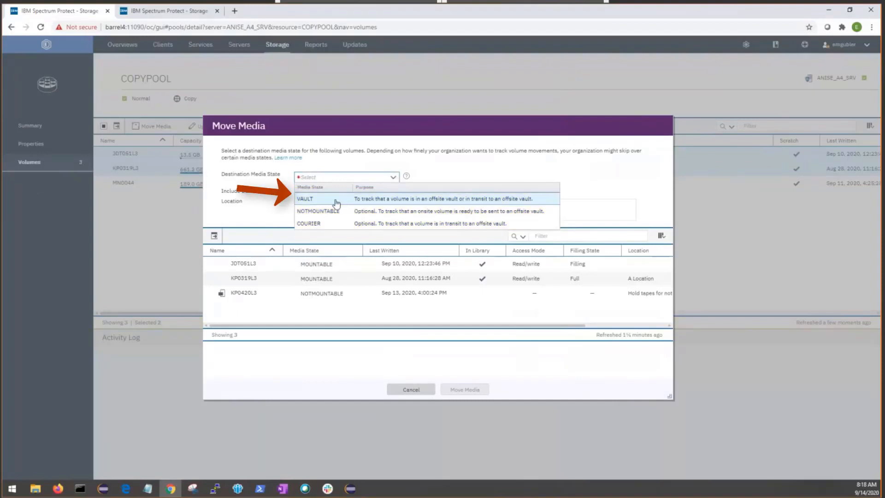
# - Move both COPYPOOL volumes to VAULT with Include Database Backup kept and the default location
pyautogui.click(305, 198)
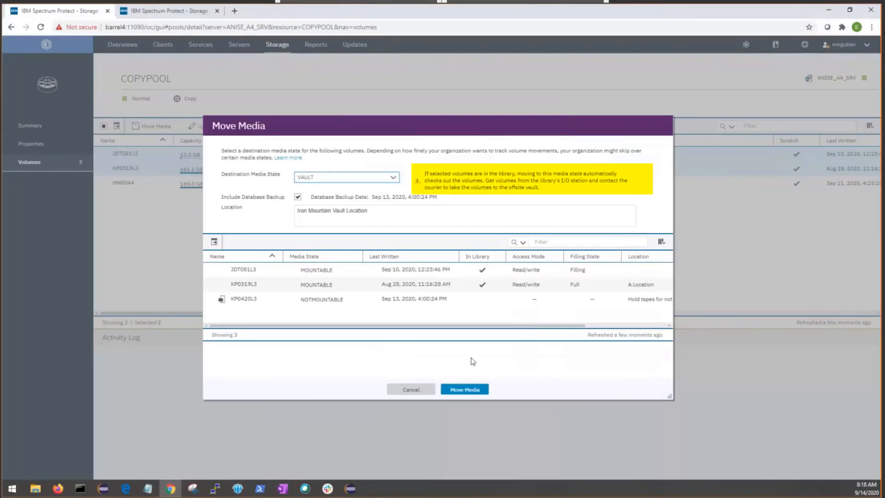
pyautogui.moveTo(545, 194)
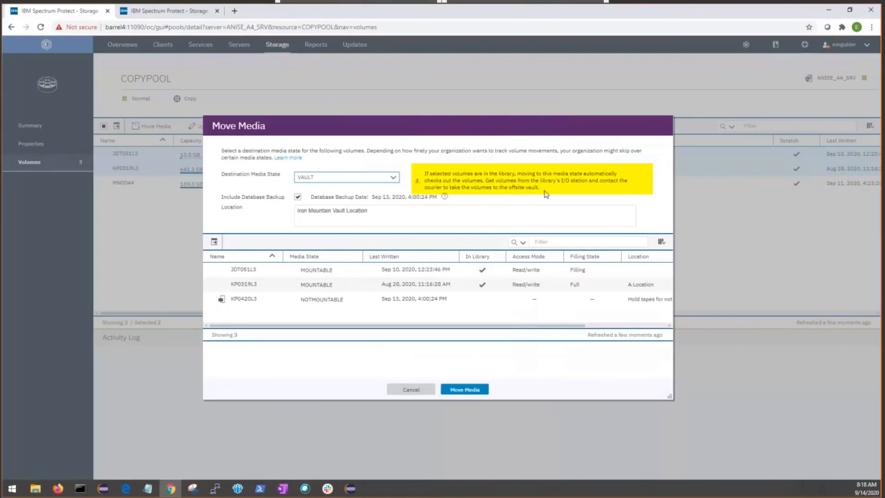
pyautogui.moveTo(544, 191)
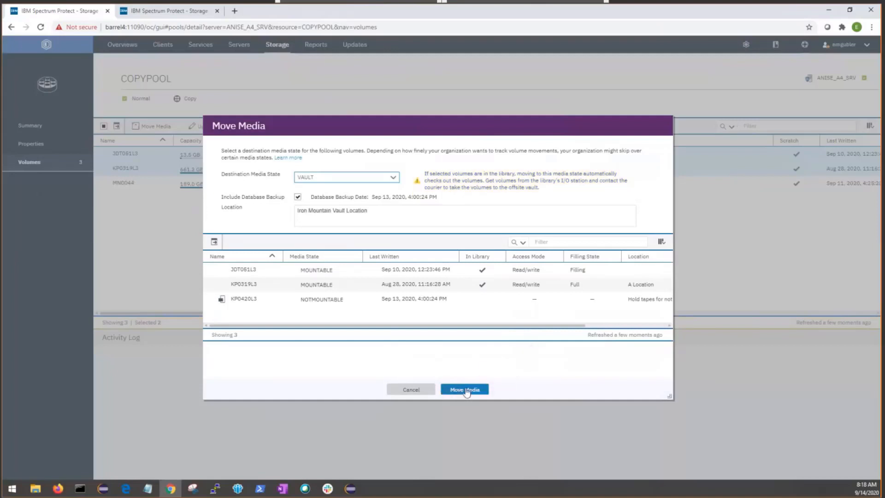
pyautogui.click(463, 389)
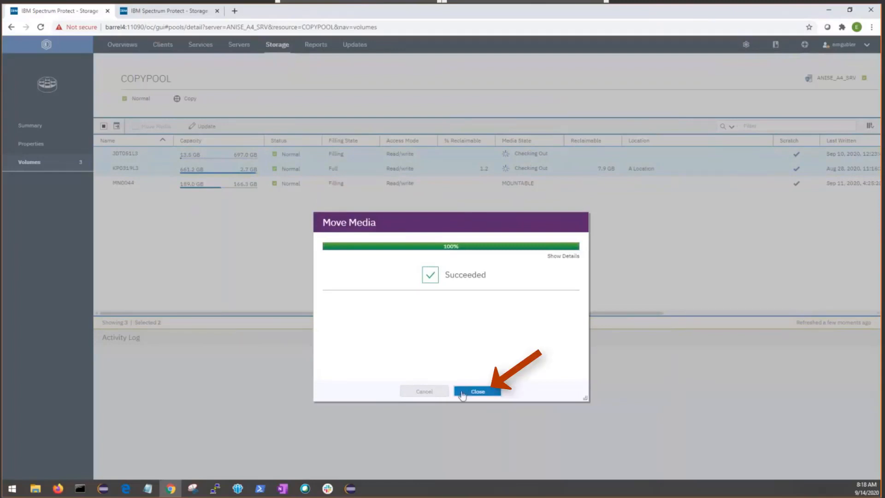
# - Dismiss the move results and view the Activity Log for volume JDT051L3 now in VAULT
pyautogui.click(477, 390)
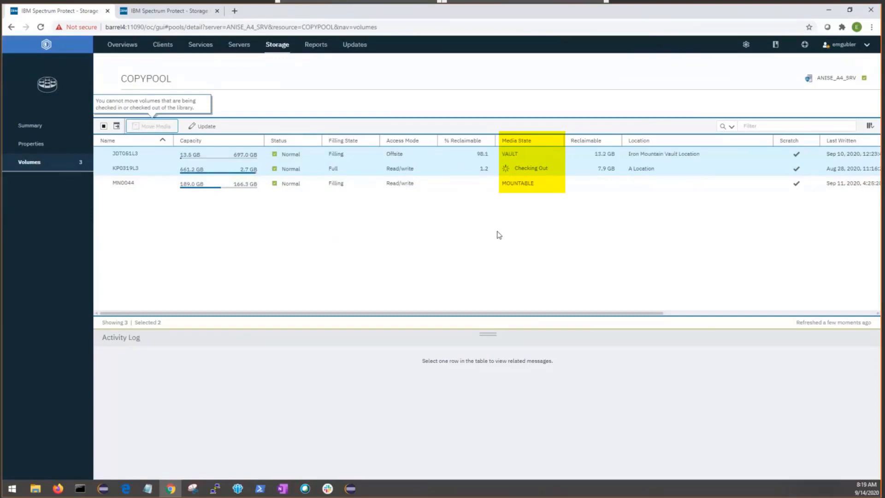
pyautogui.moveTo(511, 165)
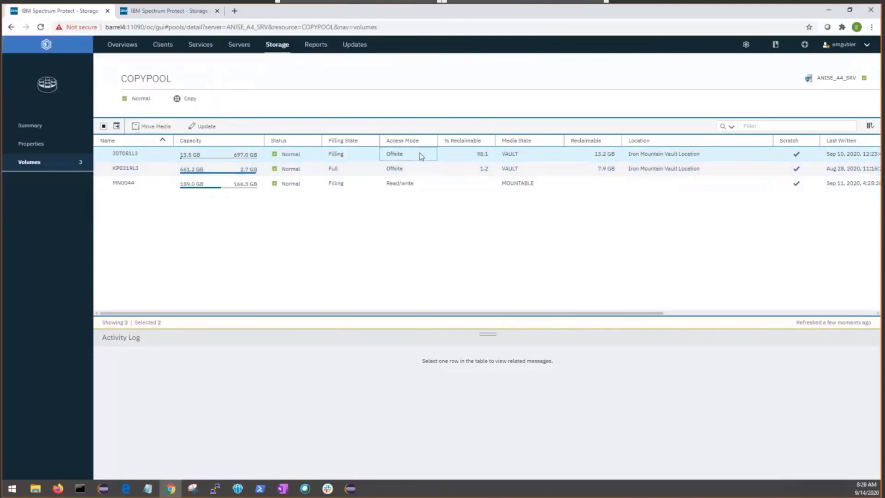
pyautogui.click(124, 154)
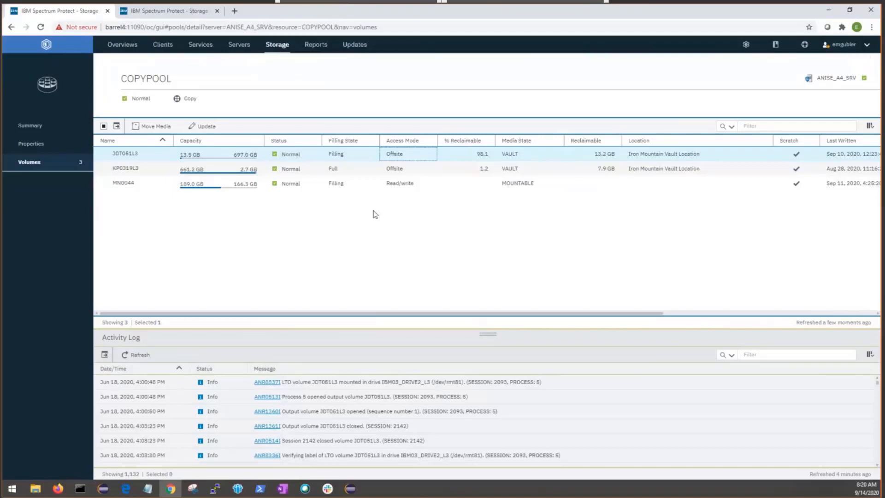
pyautogui.moveTo(374, 177)
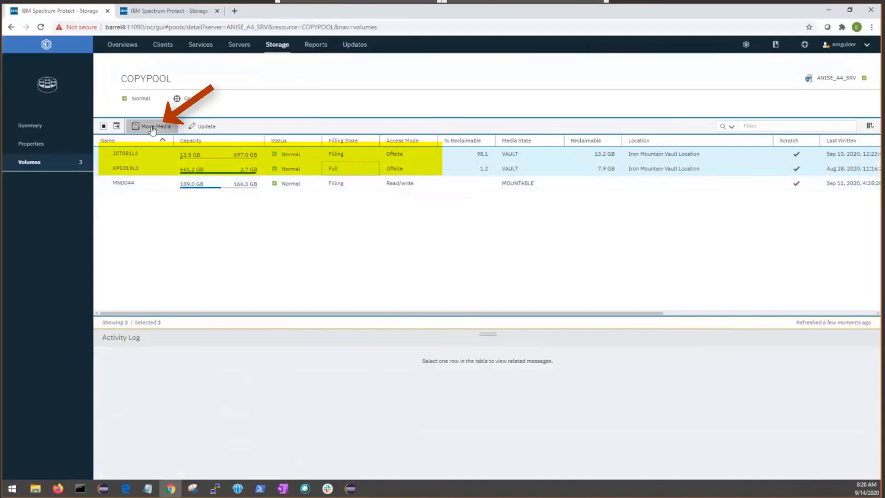
# - Start Move Media for both VAULT volumes and list their destination media states
pyautogui.click(154, 127)
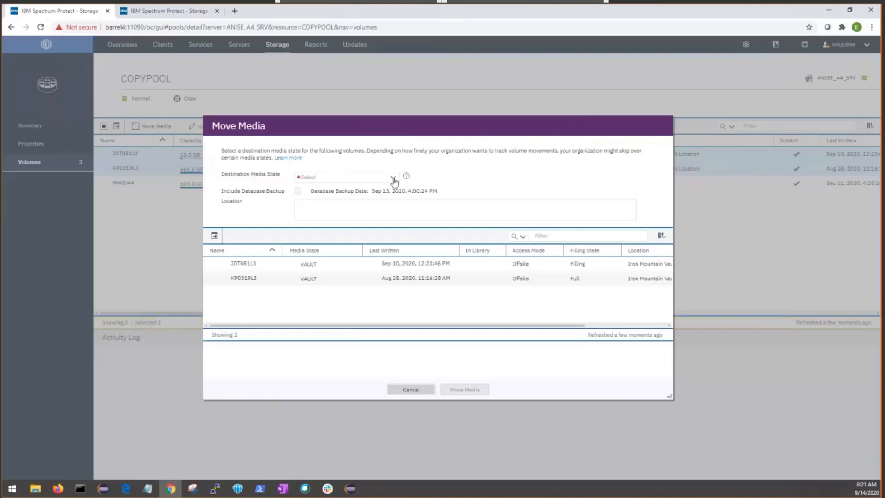
pyautogui.moveTo(238, 295)
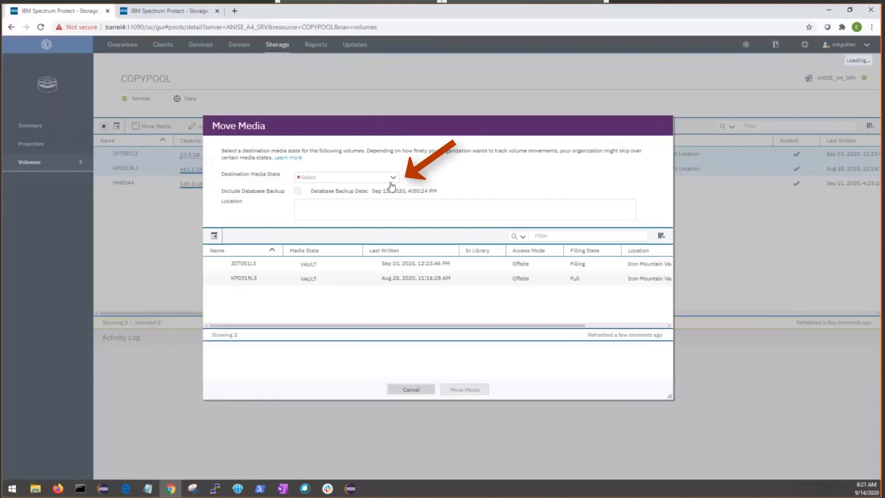
pyautogui.click(345, 177)
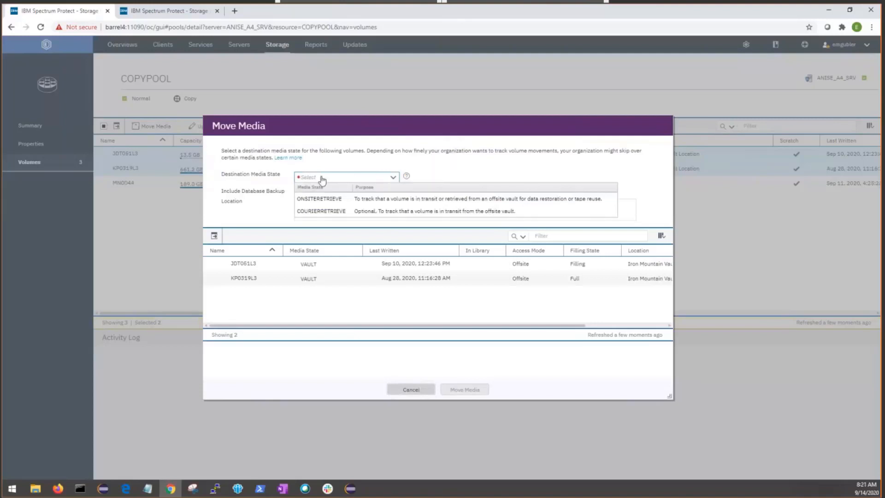
pyautogui.moveTo(351, 202)
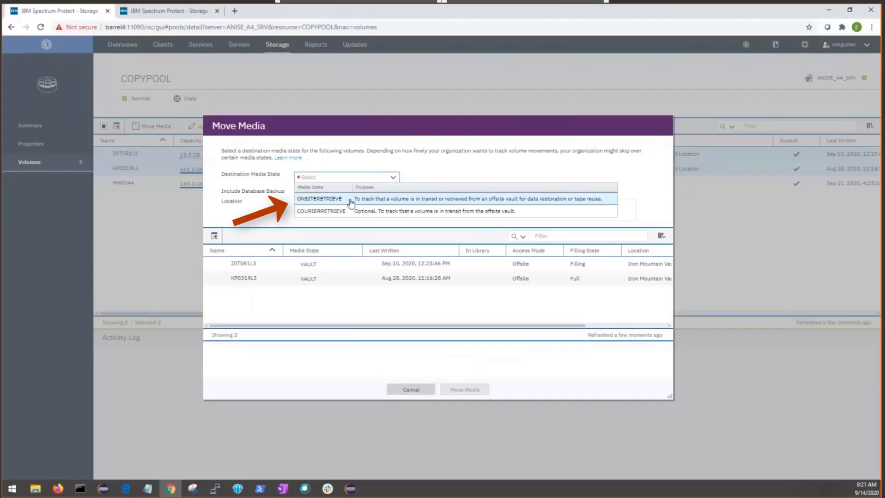
# - Move both volumes to ONSITERETRIEVE with location 'This volume is back onsite' and close the summary
pyautogui.click(318, 198)
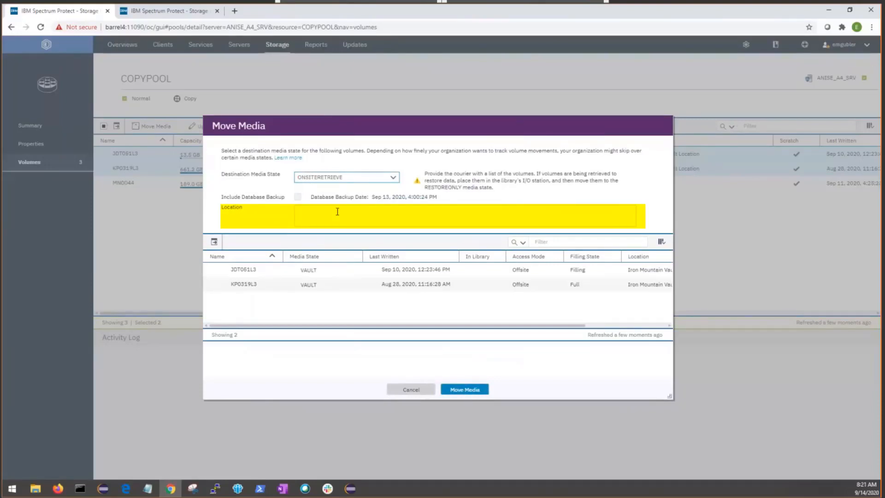
pyautogui.write('This volume is back onsite')
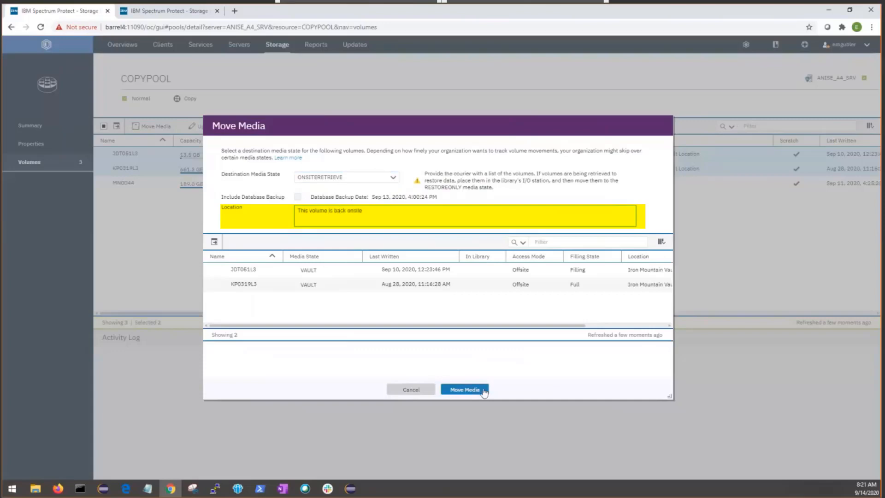
pyautogui.click(464, 389)
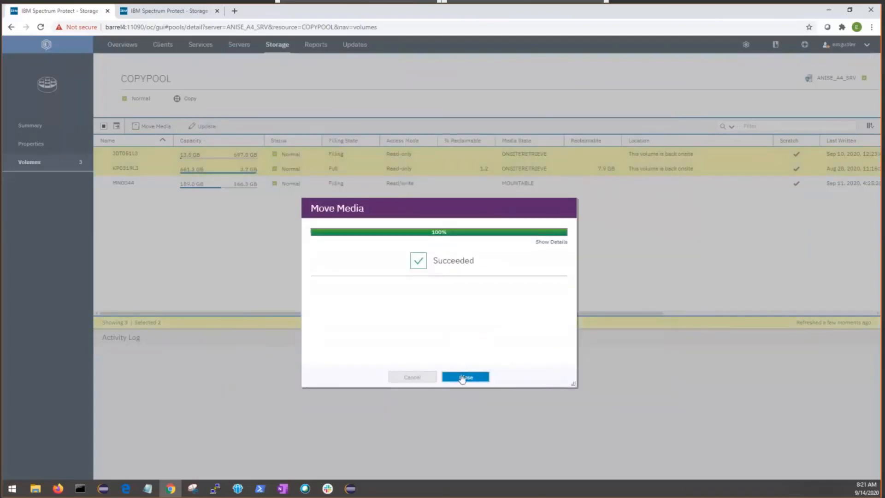
pyautogui.click(464, 377)
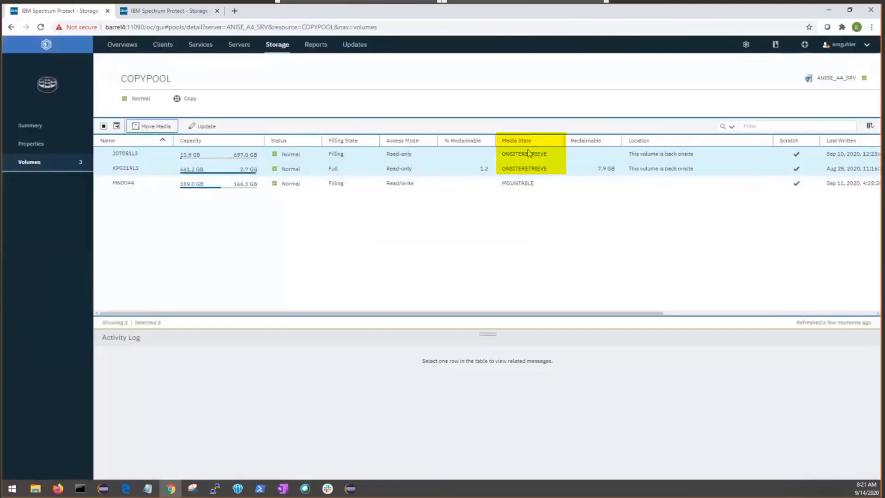